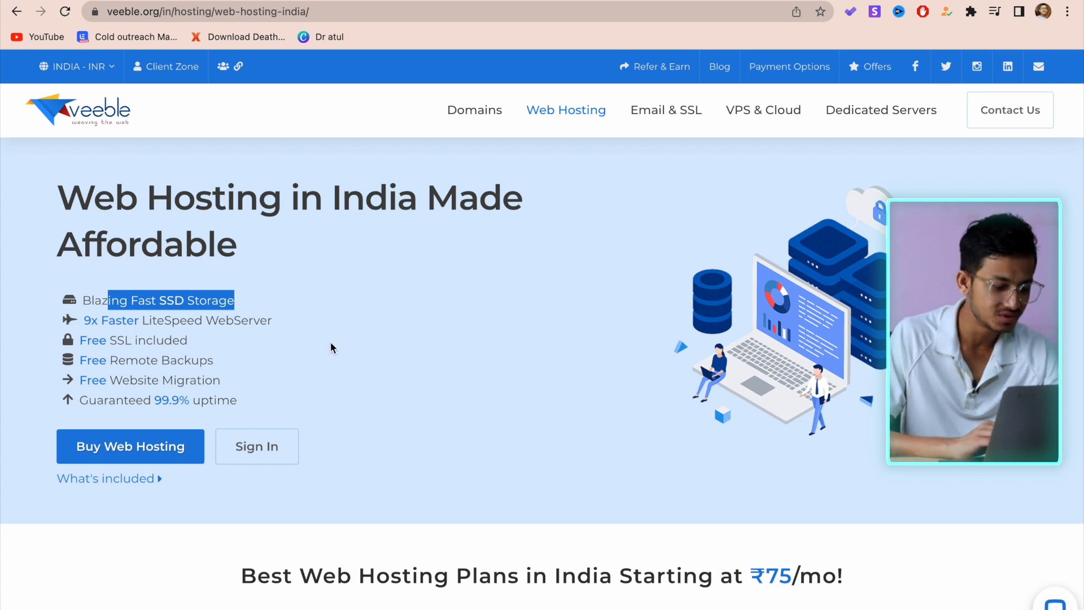
Scroll the India web hosting page down to the four plan cards, CP 1 through CP UL+.
scroll(down, 3)
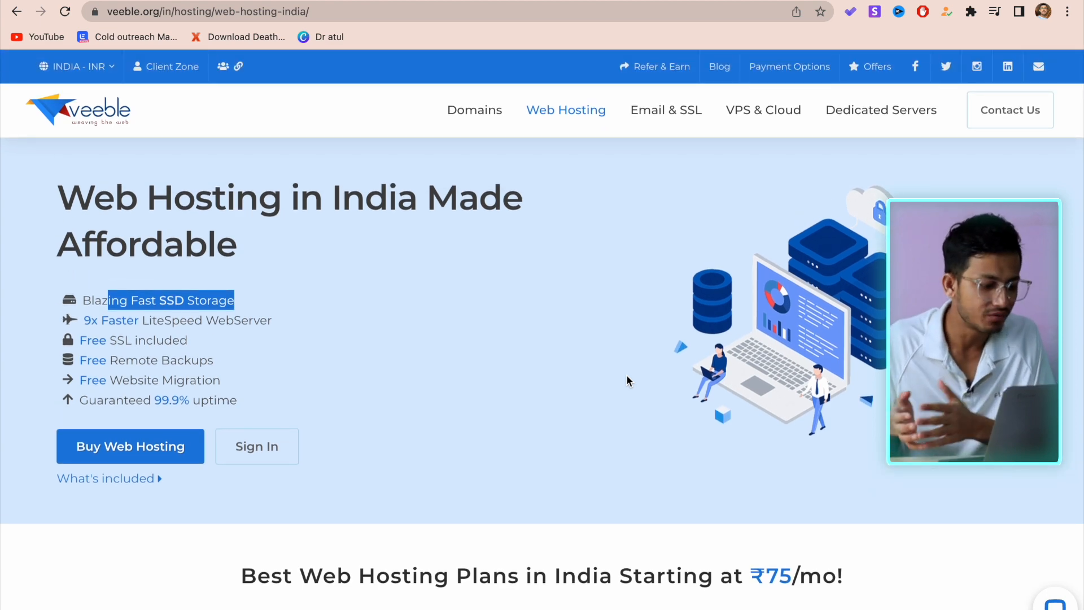
scroll(down, 3)
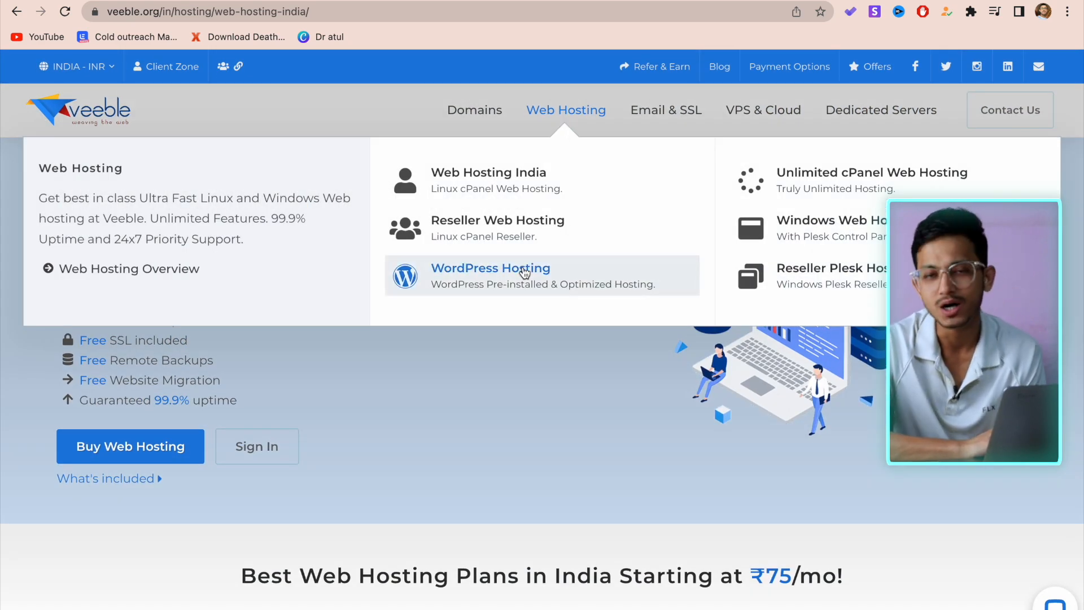
mouse_move(580, 310)
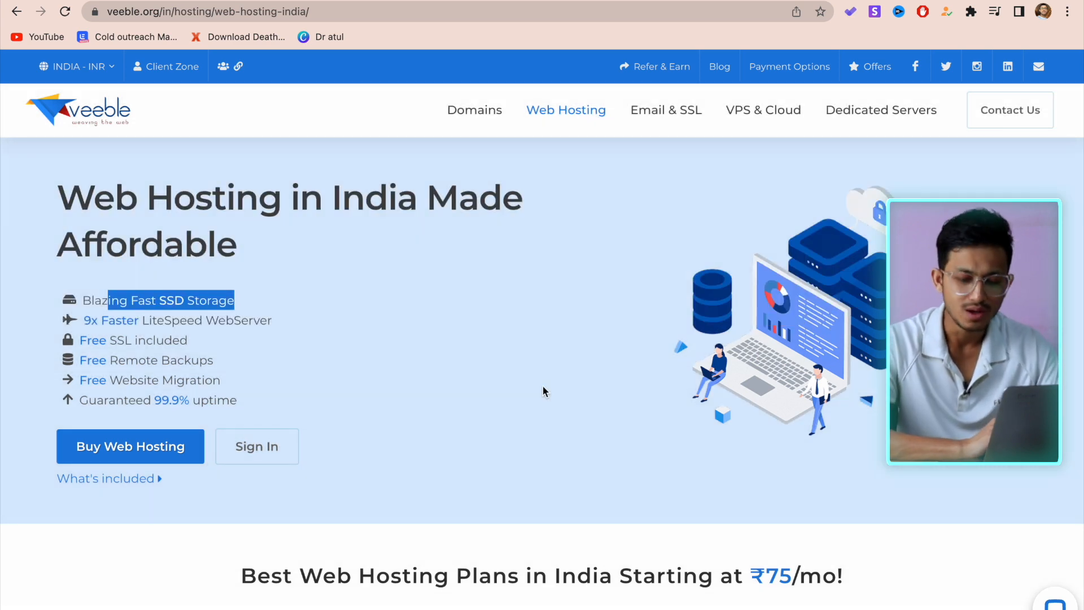
scroll(down, 3)
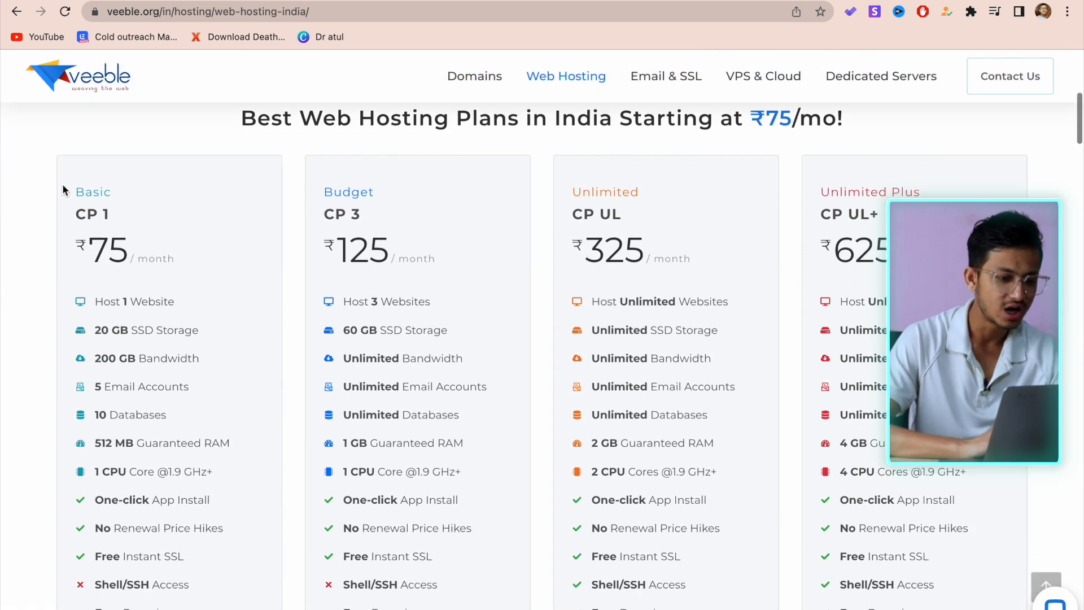
scroll(down, 3)
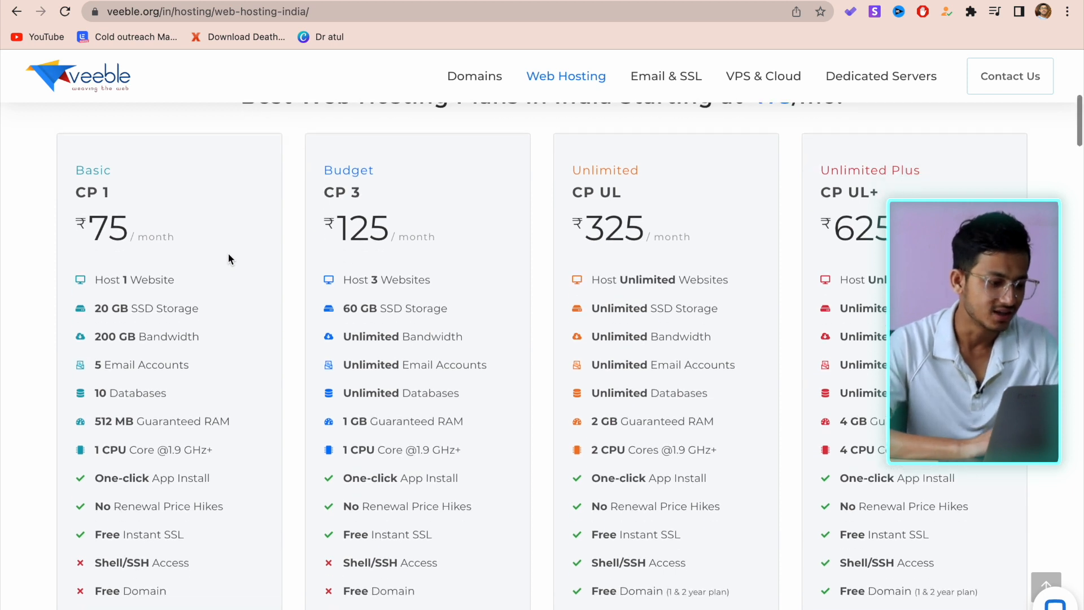
scroll(down, 3)
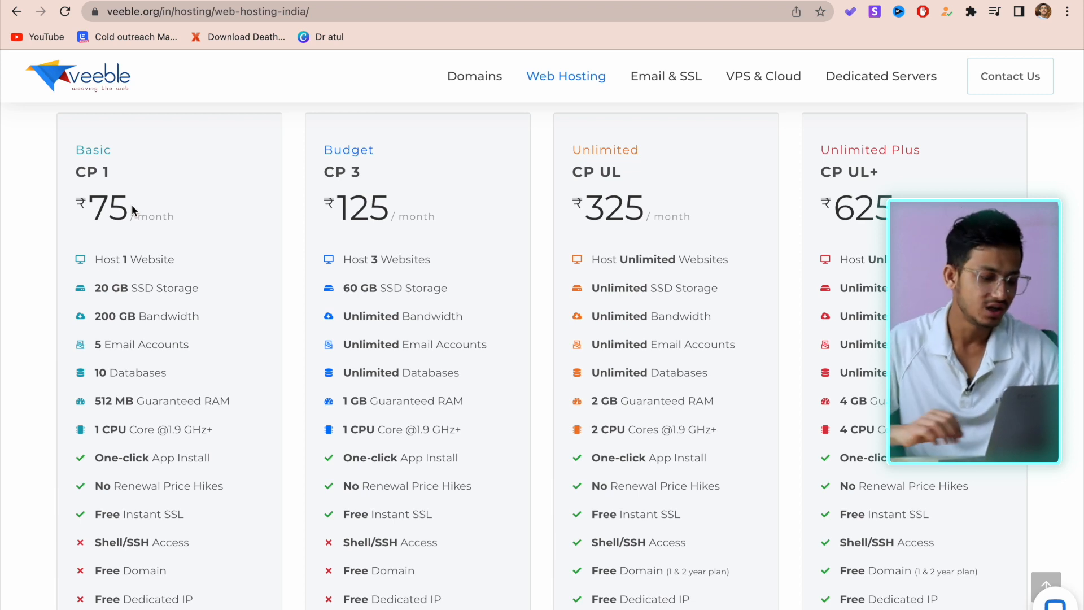
mouse_move(284, 284)
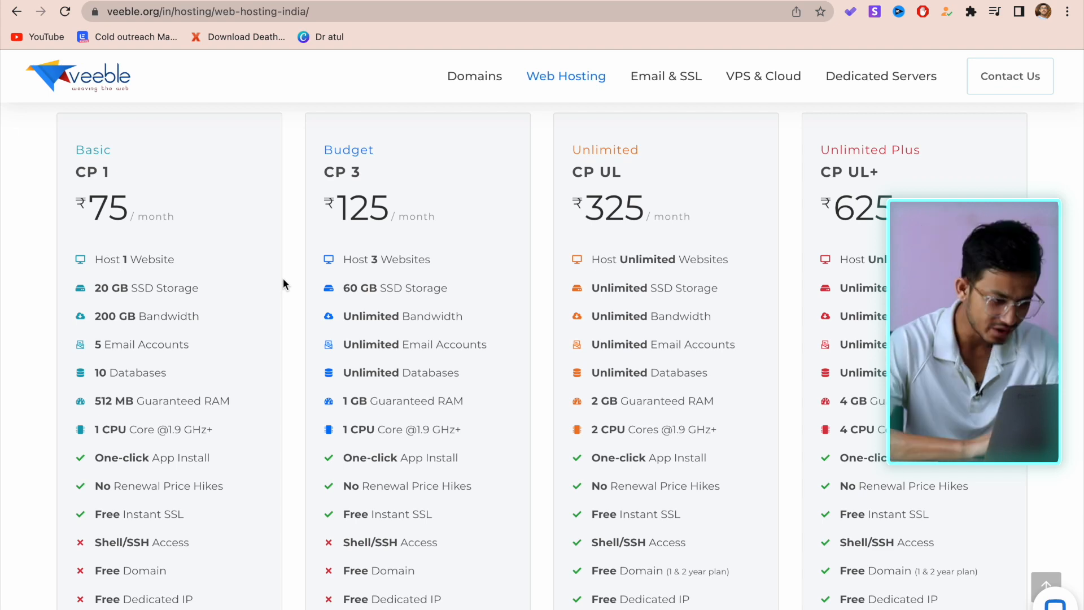
scroll(down, 3)
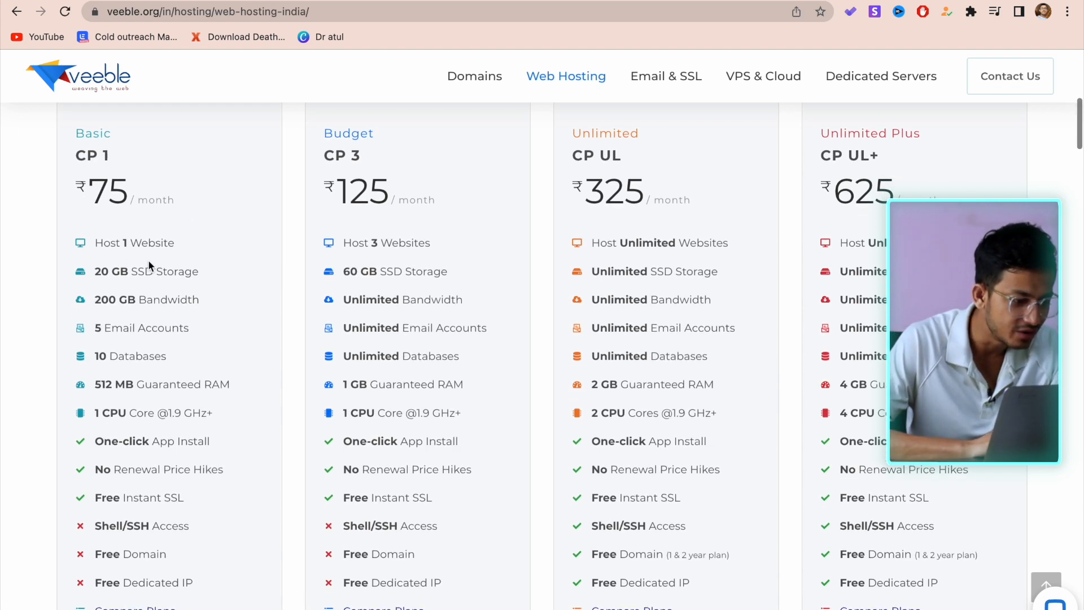
Highlight the Basic plan's 20 GB SSD storage and 200 GB Bandwidth feature lines.
drag(97, 271, 154, 271)
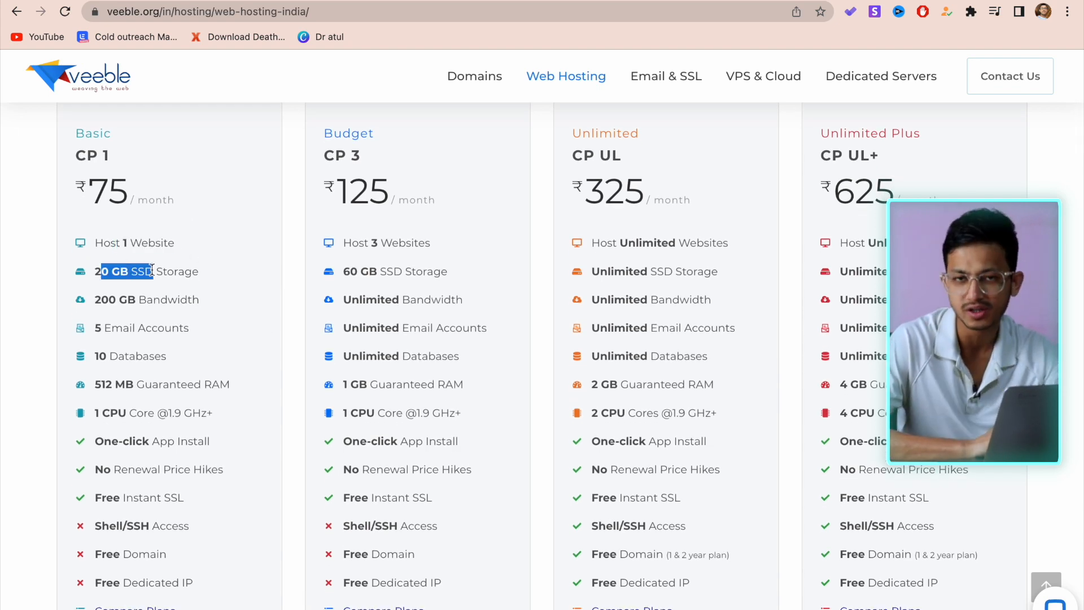
scroll(down, 3)
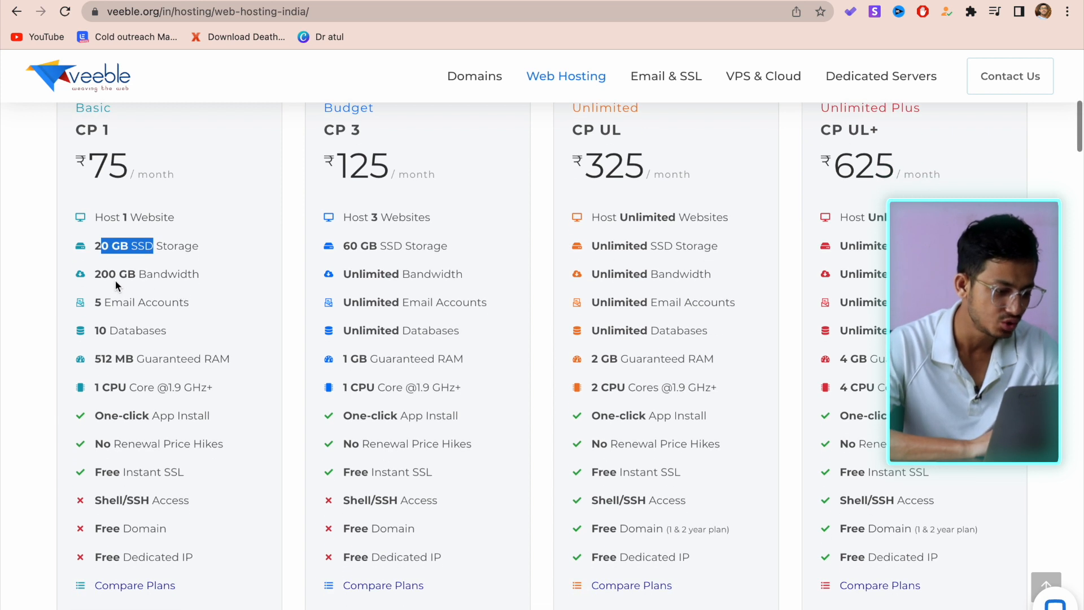
double_click(146, 274)
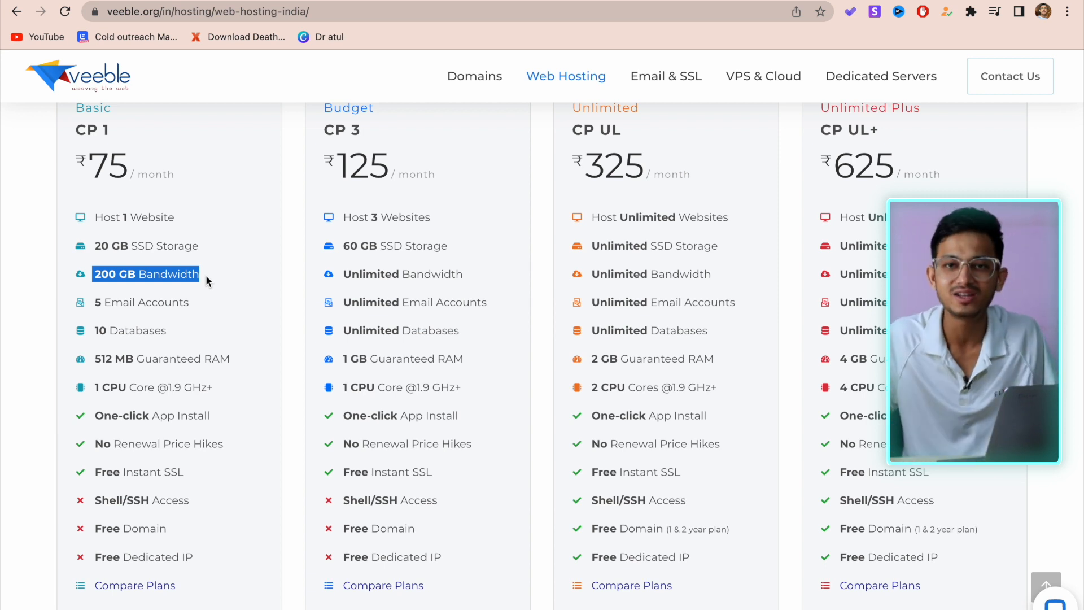
mouse_move(220, 297)
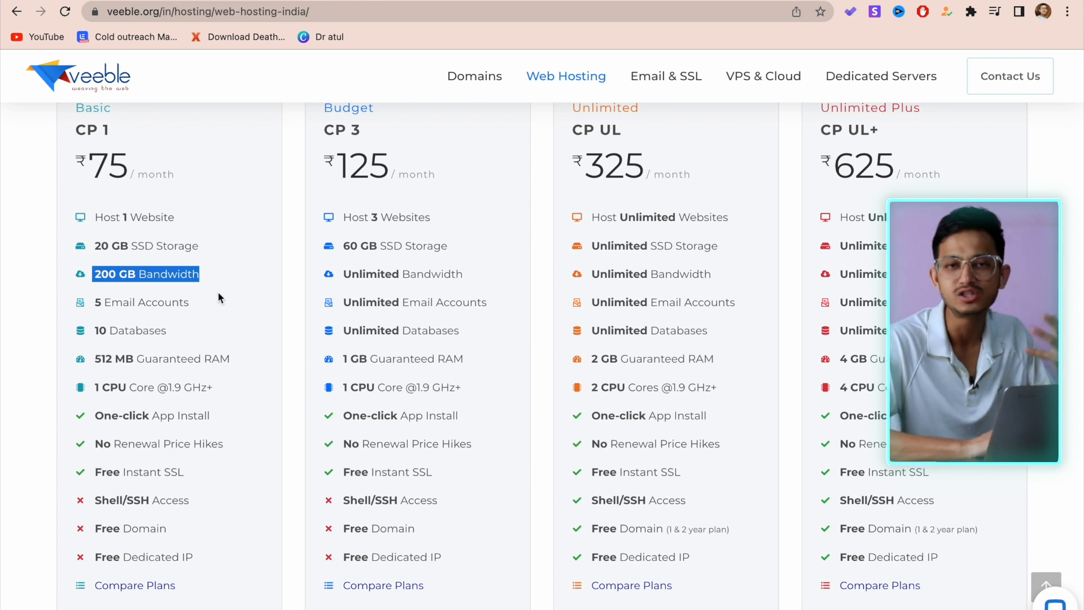
scroll(down, 3)
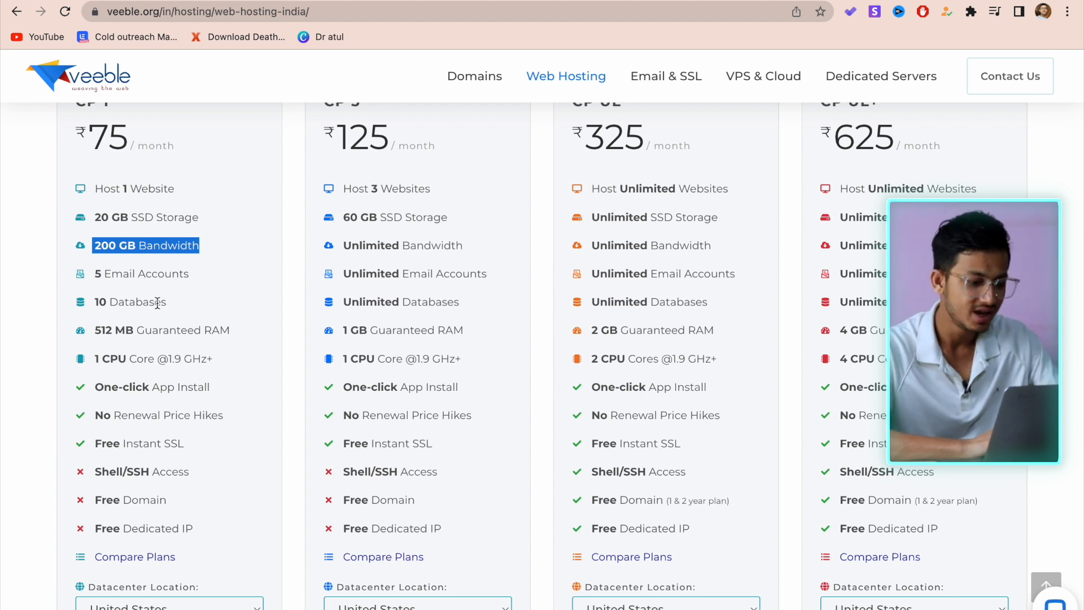
Reveal the cards' Datacenter Location, Billing Period and Order Now area, highlighting Basic's Free Instant SSL.
scroll(down, 3)
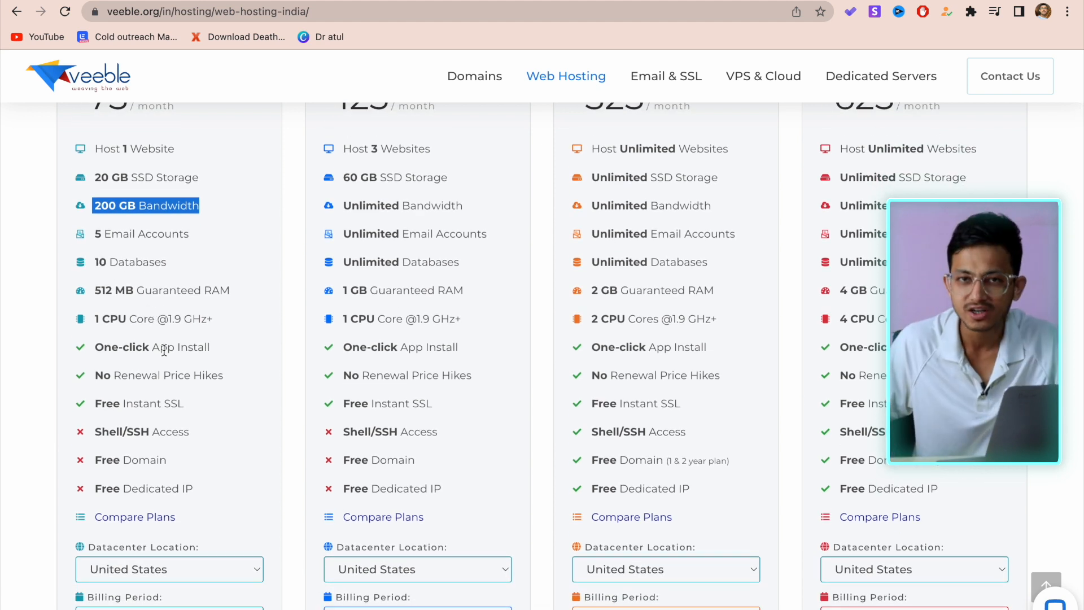
scroll(down, 3)
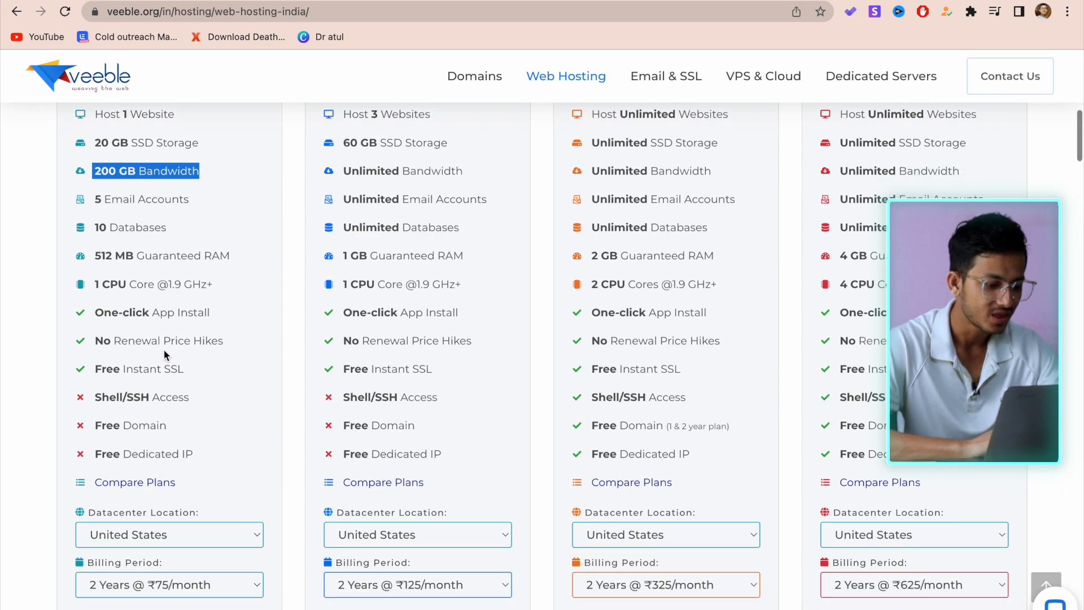
scroll(down, 3)
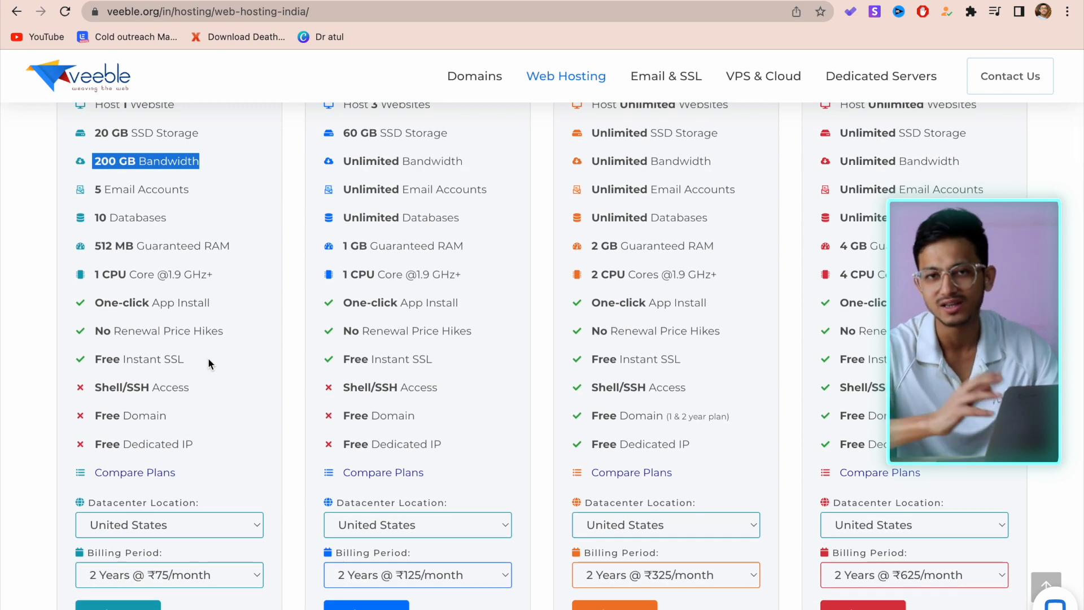
scroll(down, 3)
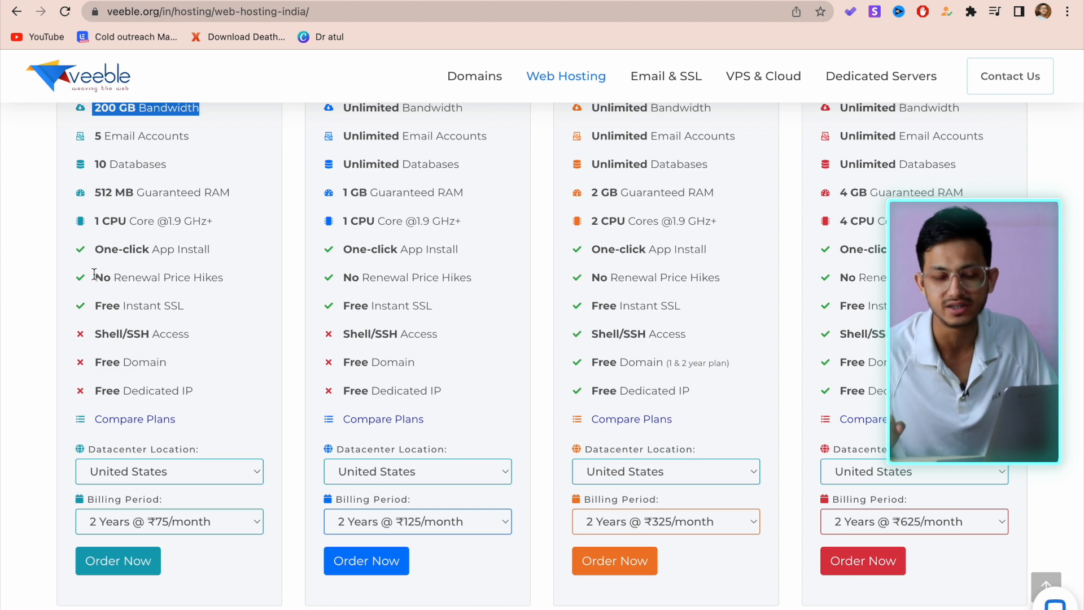
scroll(down, 3)
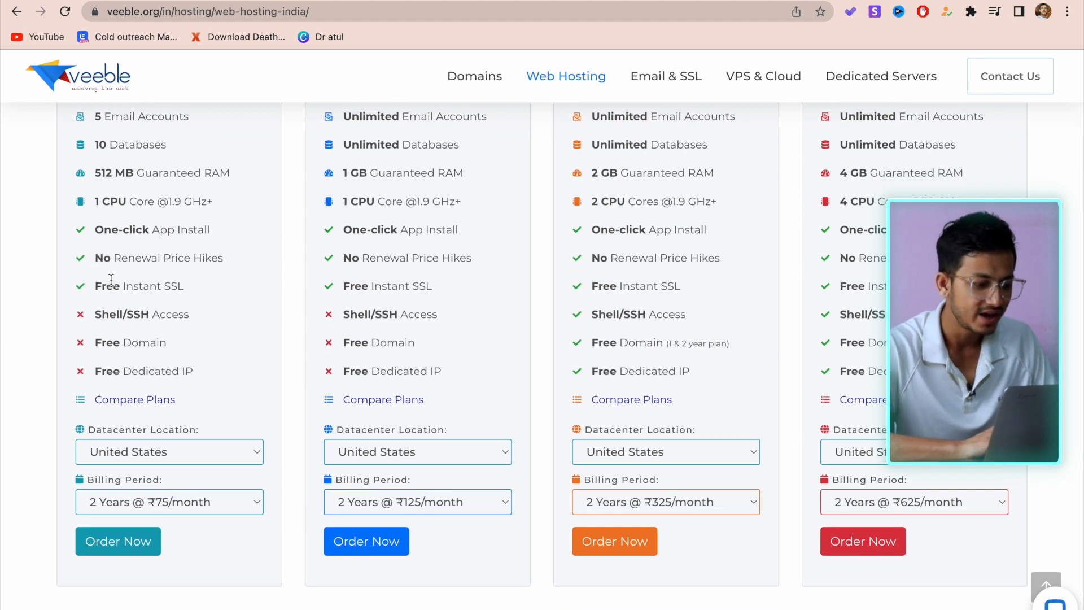
double_click(126, 285)
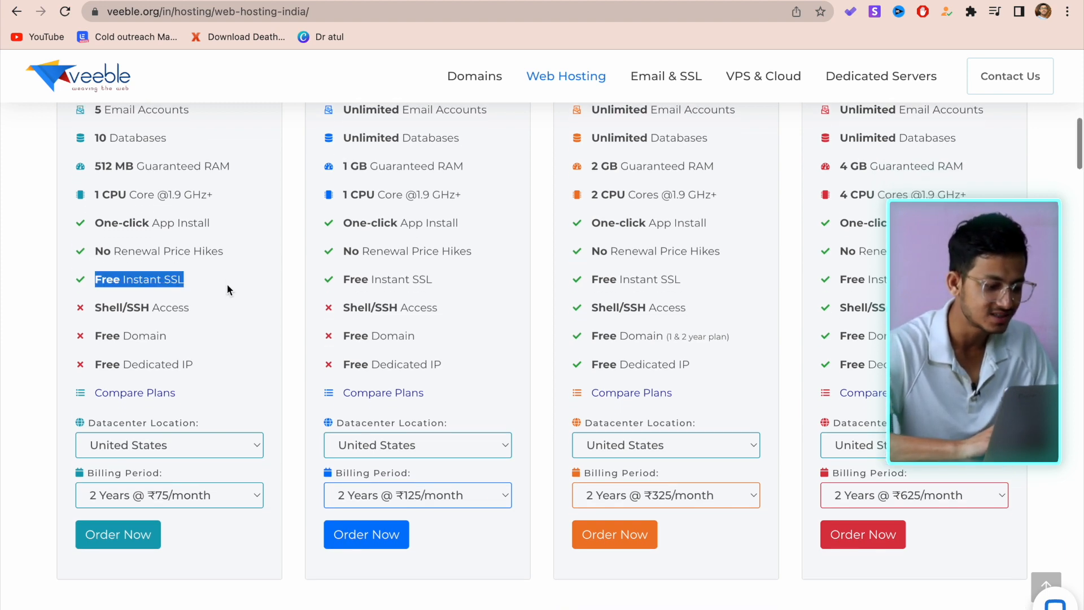
Choose Netherlands as the Basic plan's datacenter and keep 2 Years @ ₹75/month billing.
click(169, 445)
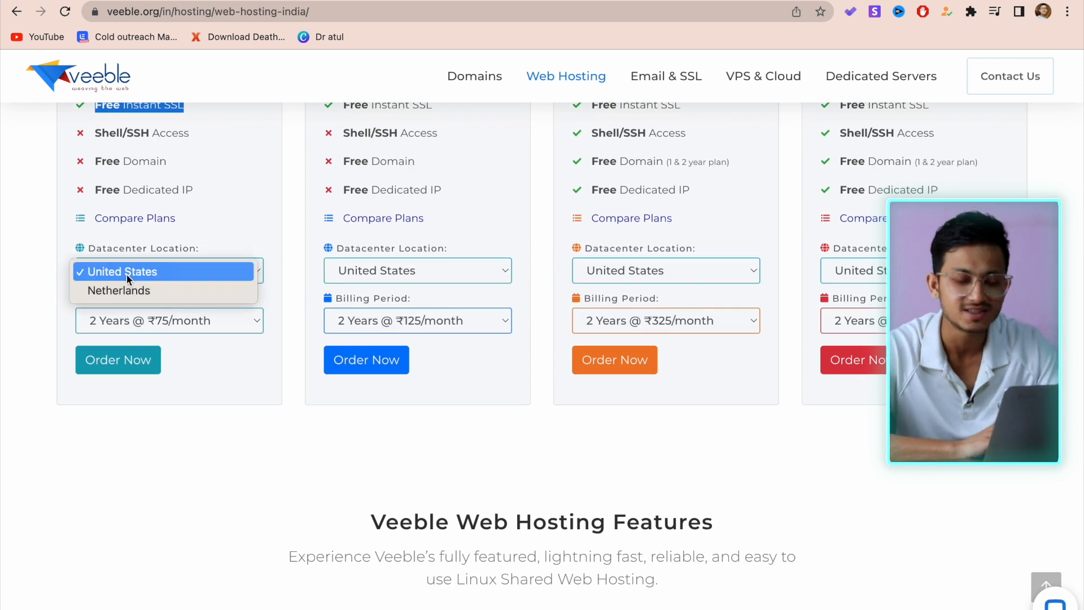
click(119, 290)
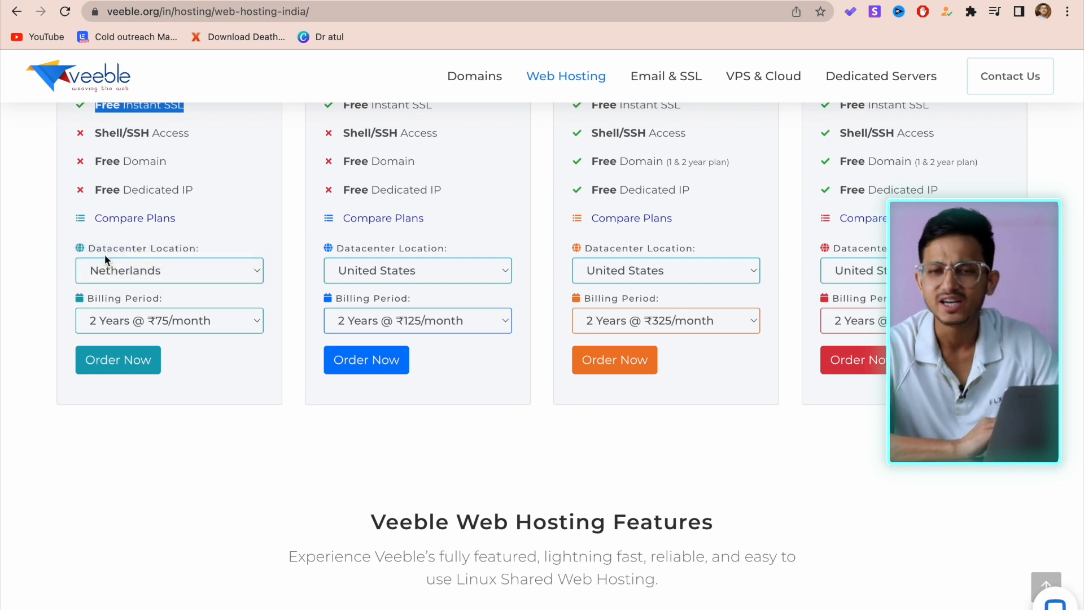
click(168, 269)
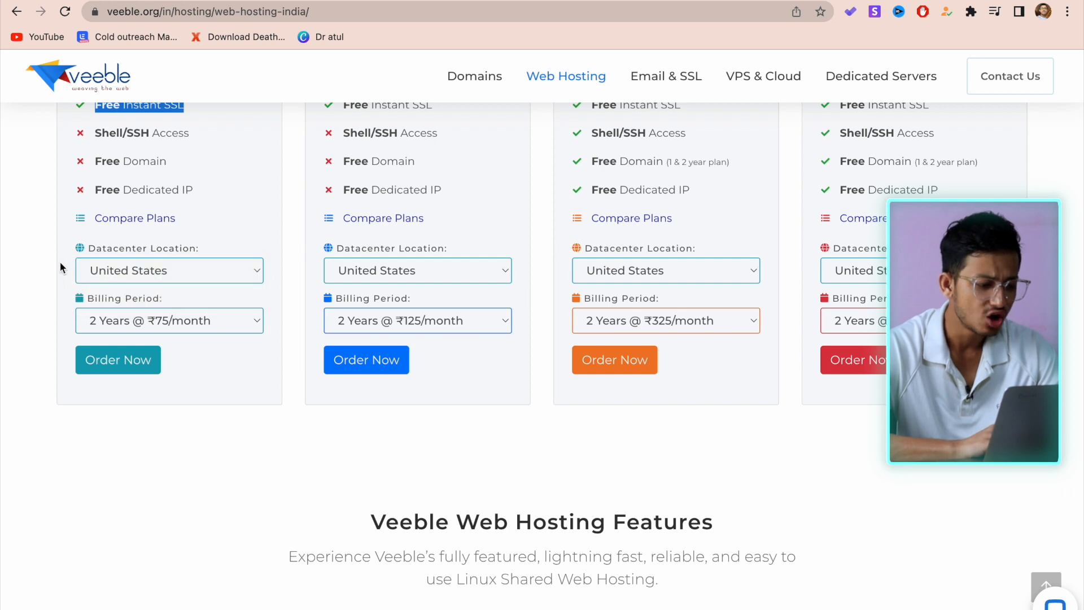
click(168, 270)
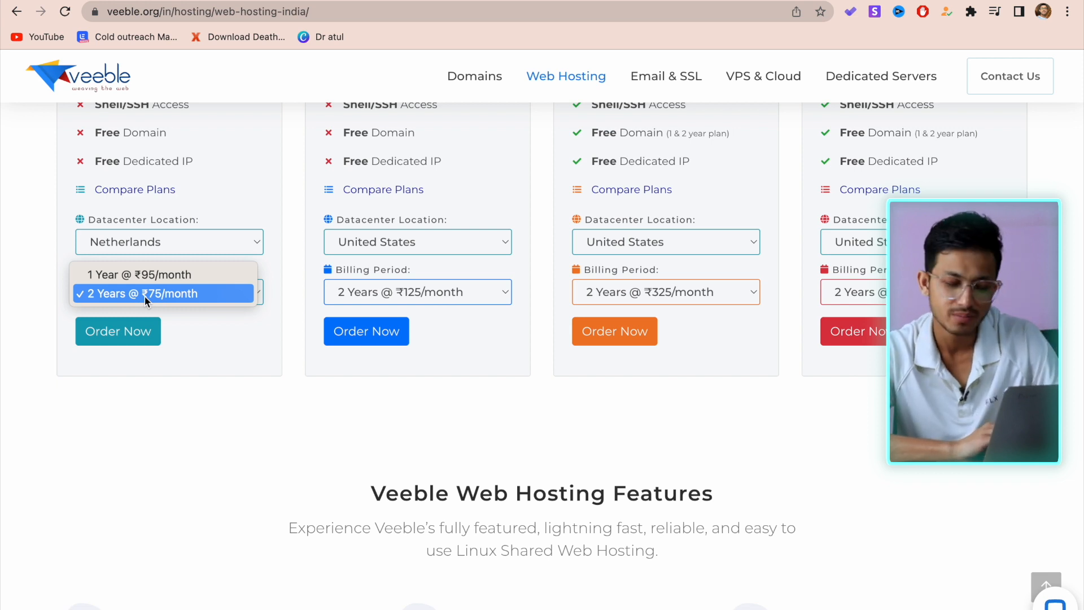
mouse_move(104, 306)
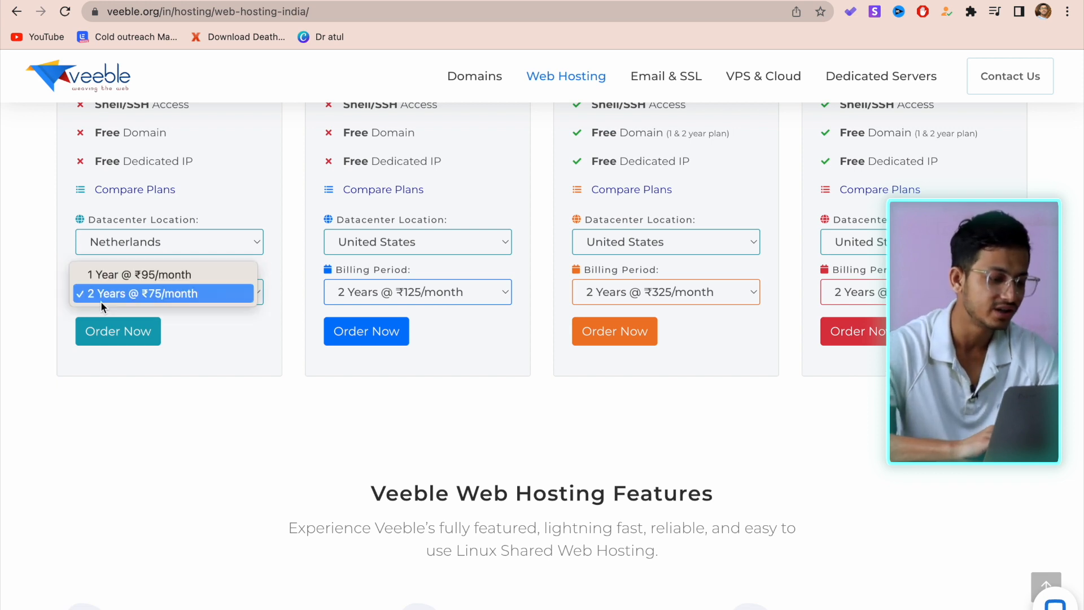
click(164, 293)
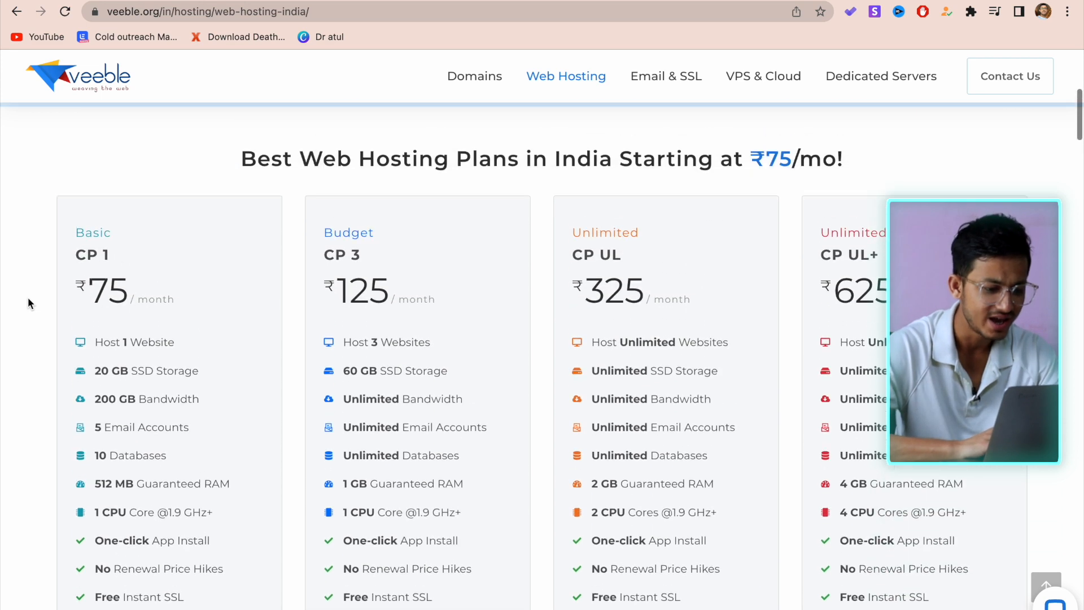
scroll(down, 3)
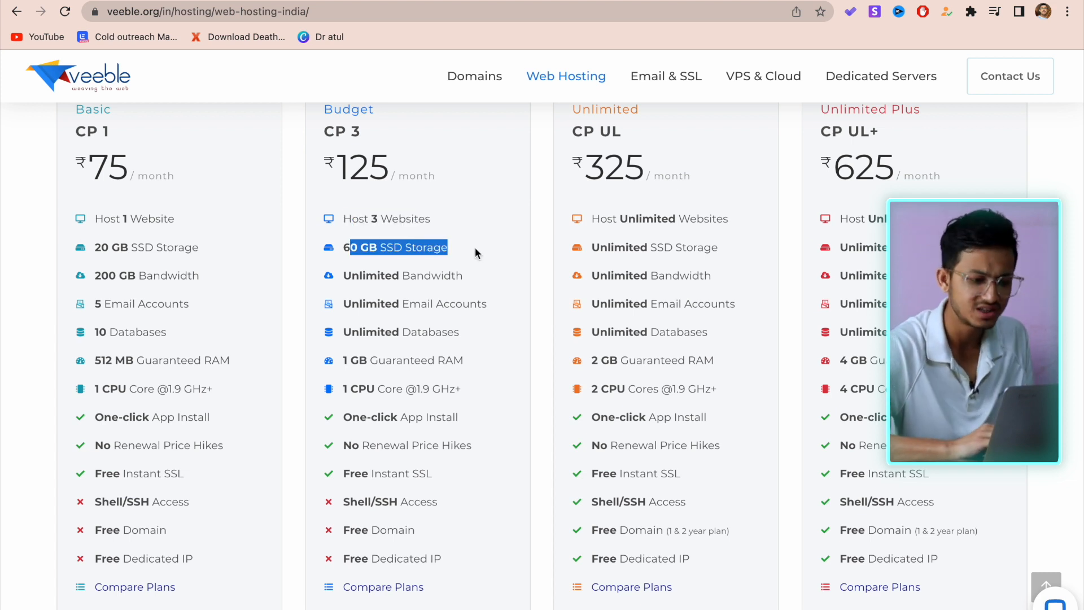
mouse_move(199, 179)
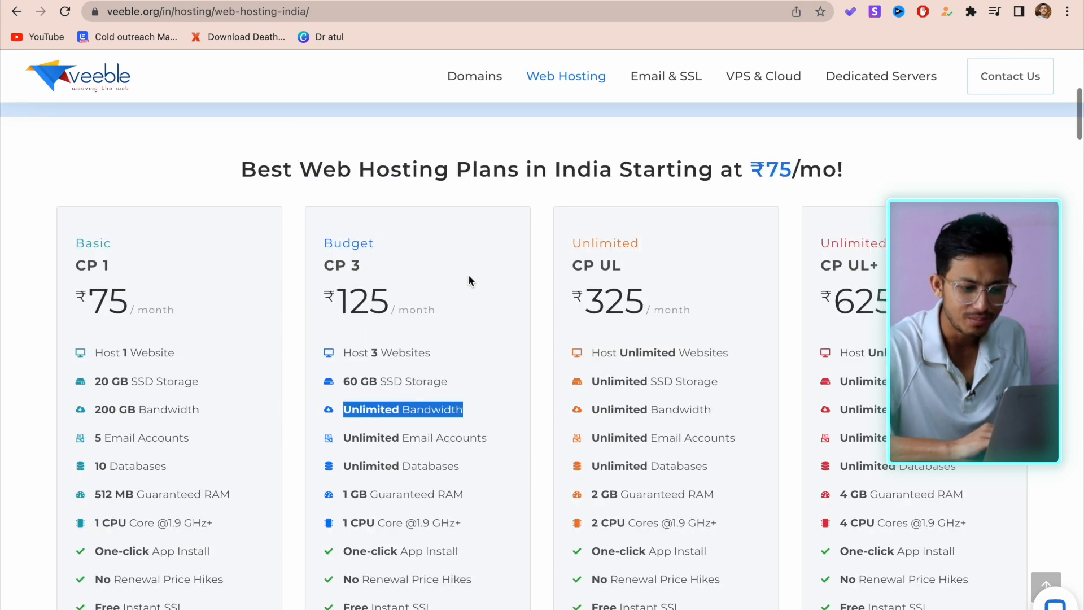
scroll(down, 3)
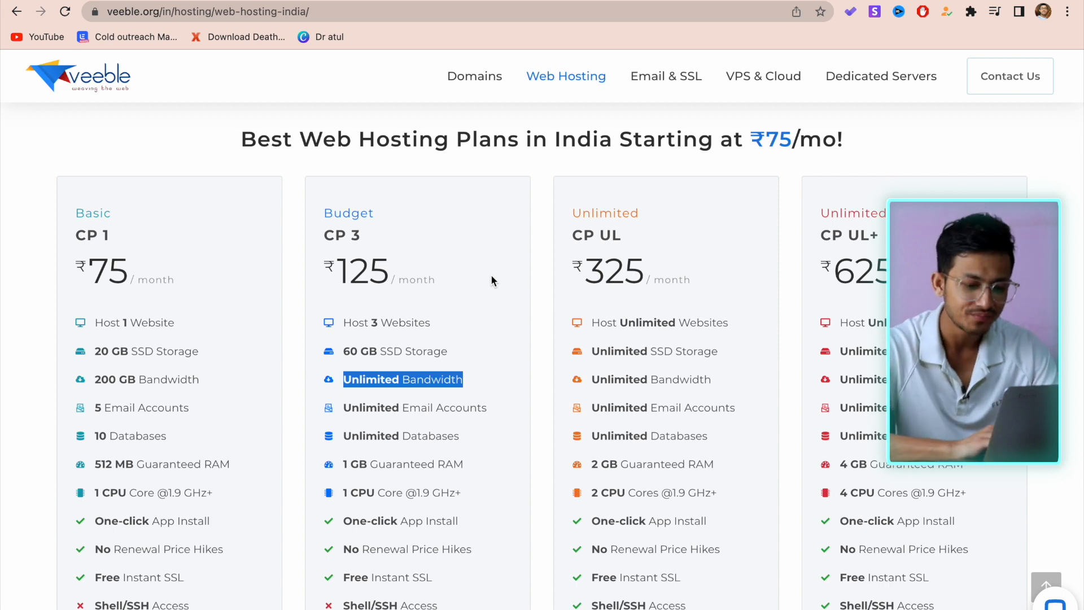
scroll(down, 3)
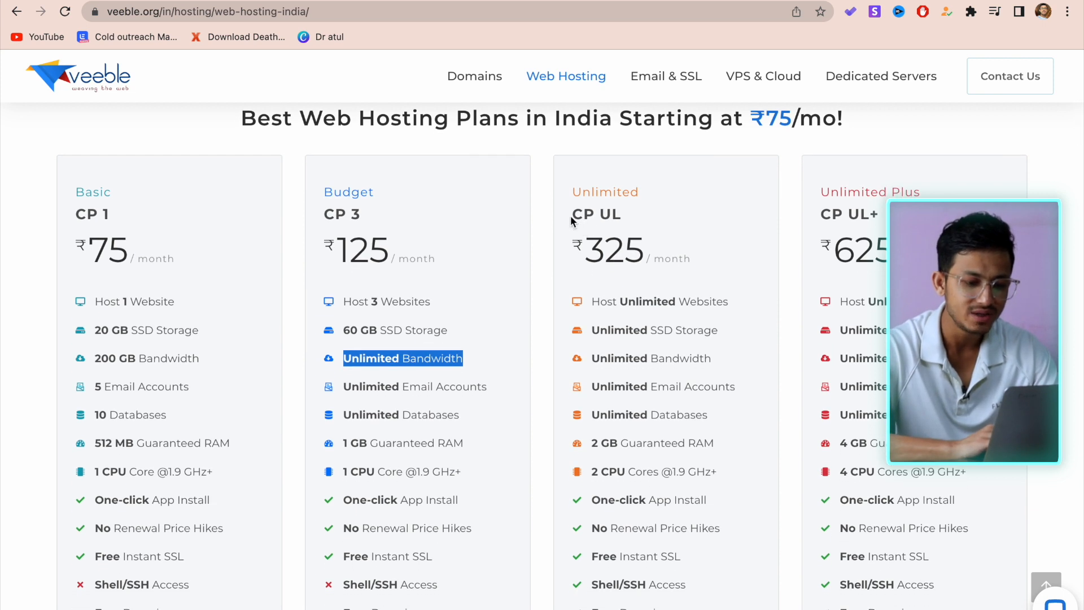
scroll(down, 3)
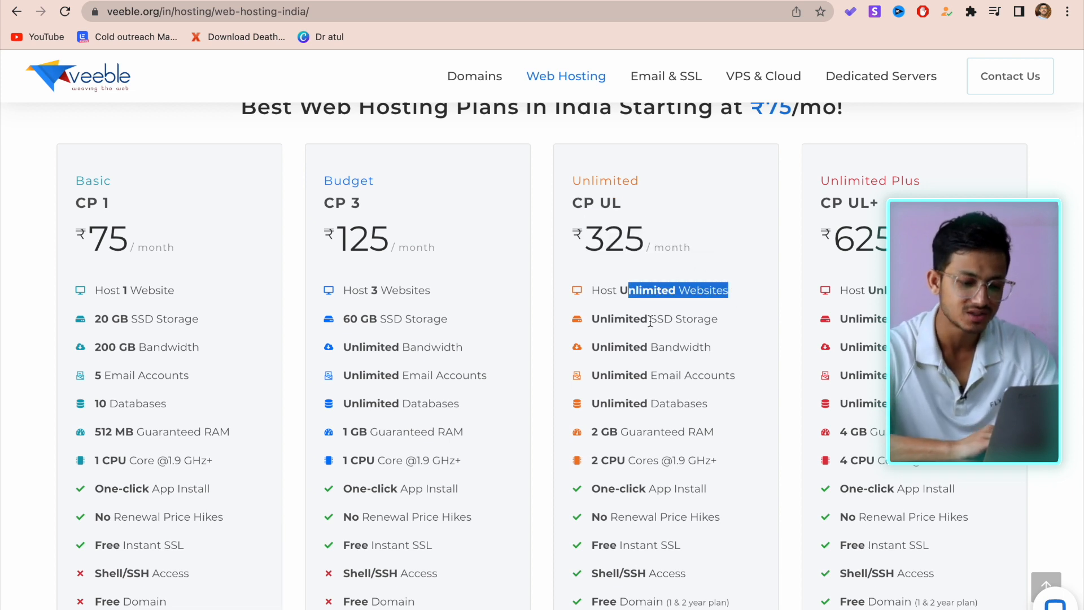
scroll(down, 3)
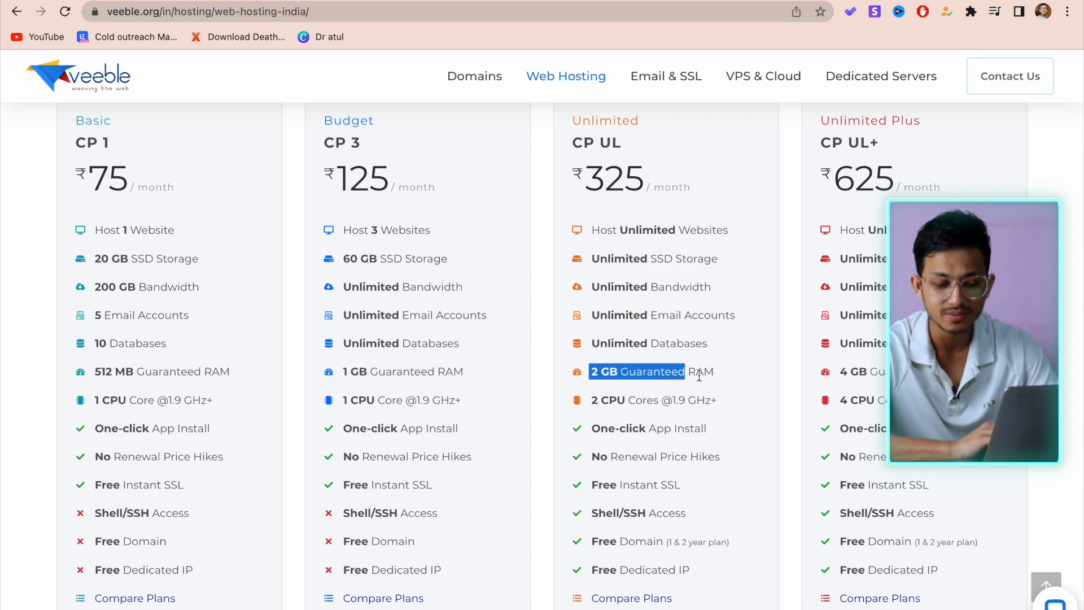
scroll(down, 3)
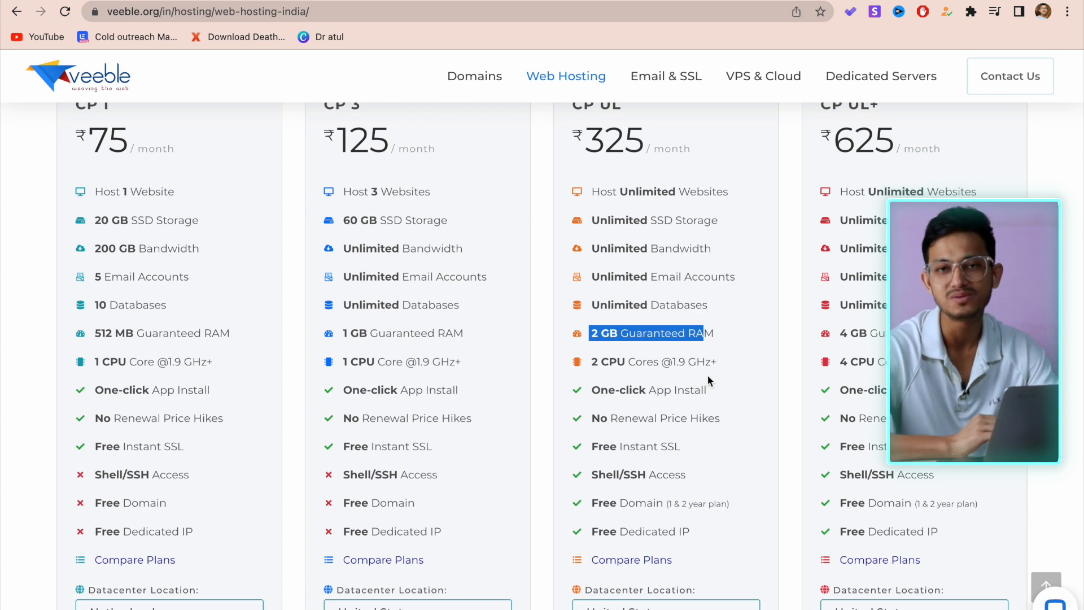
scroll(down, 3)
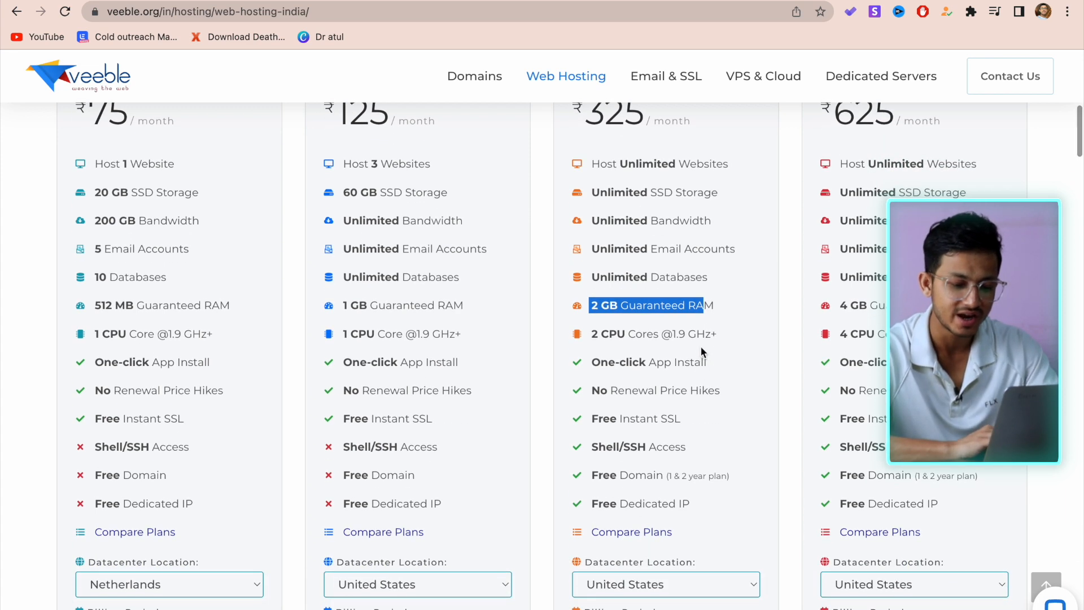
scroll(down, 3)
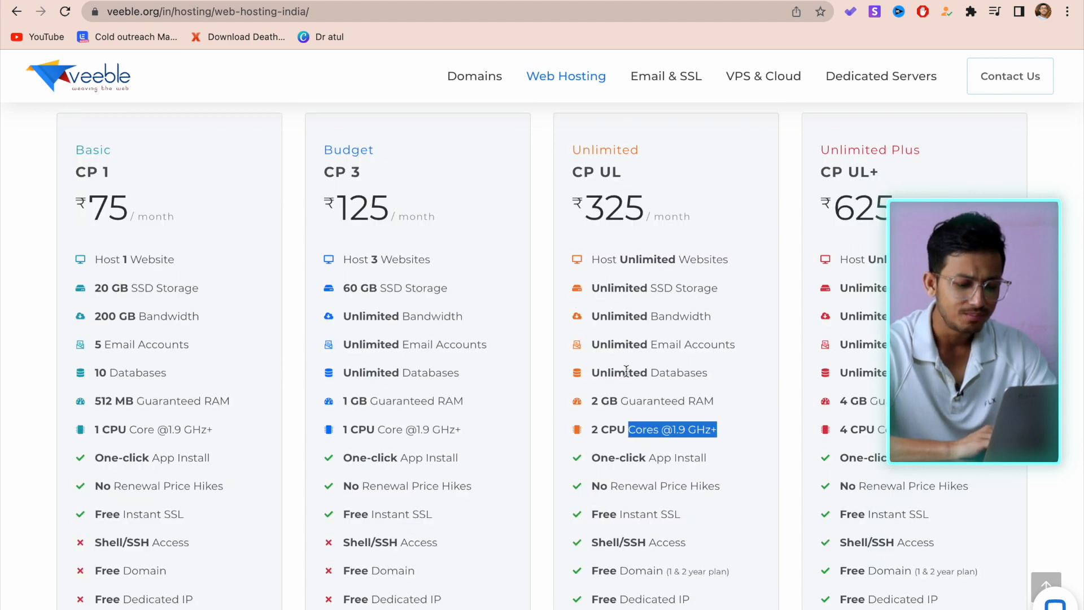
scroll(down, 3)
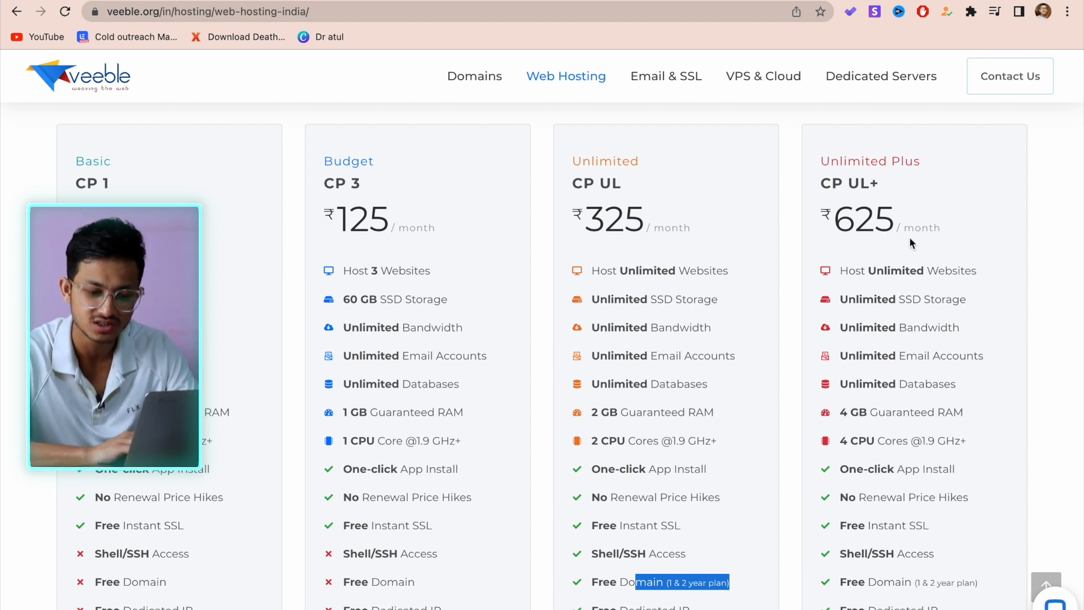
Review the CP UL+ plan's ₹625/month, 4 GB RAM line down to the Web Hosting Features heading.
scroll(down, 3)
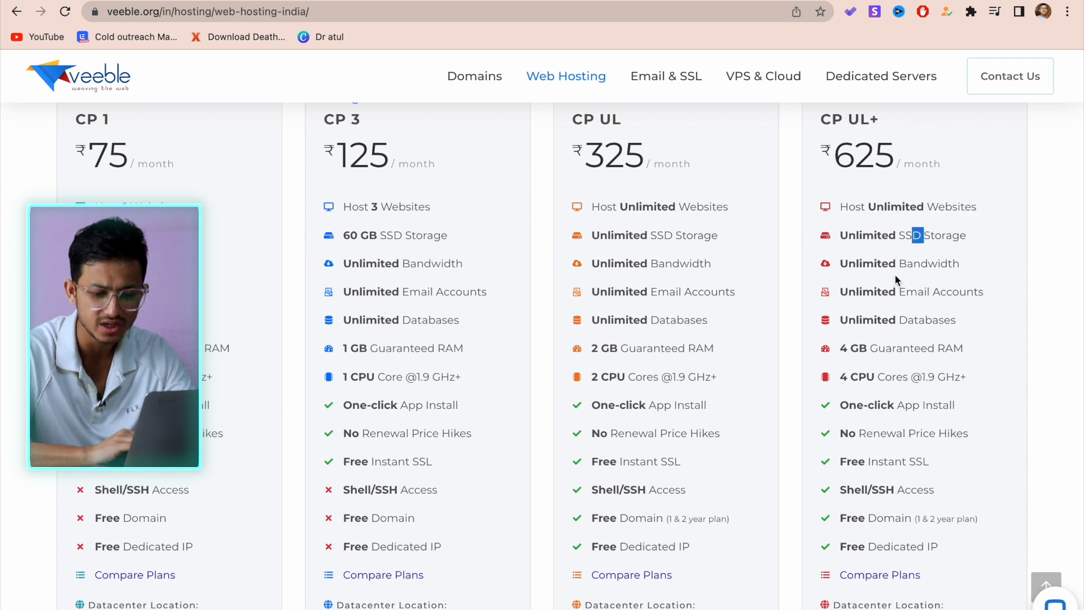
scroll(down, 3)
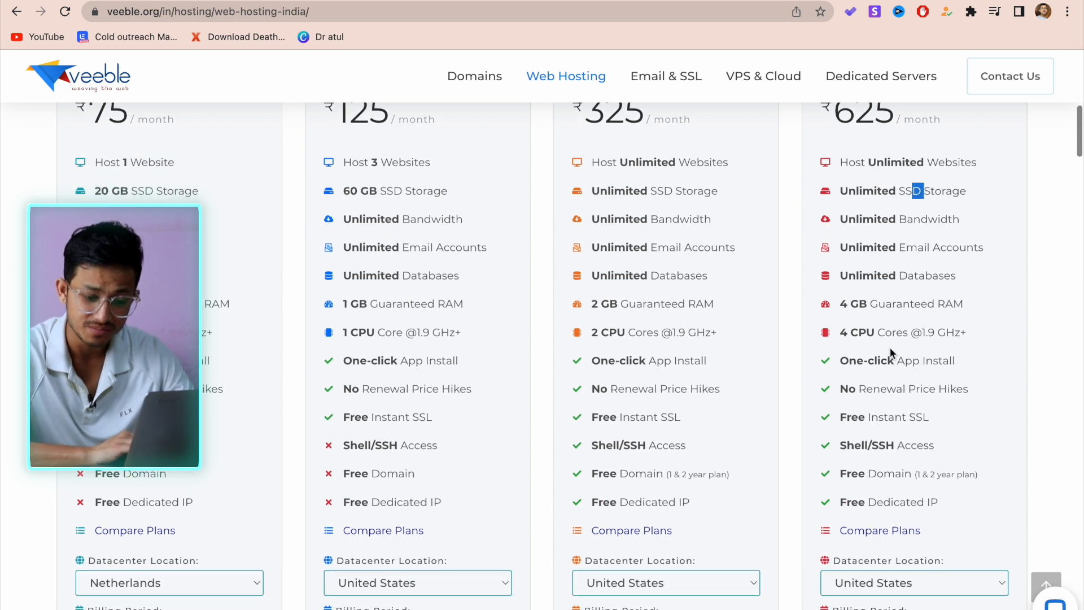
drag(847, 303, 956, 304)
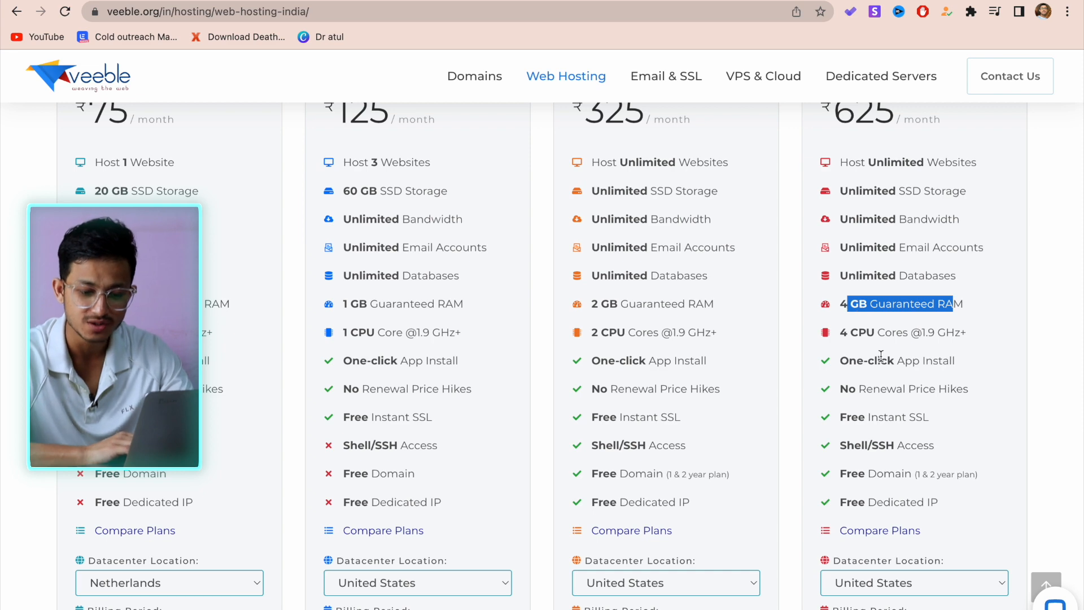
scroll(down, 3)
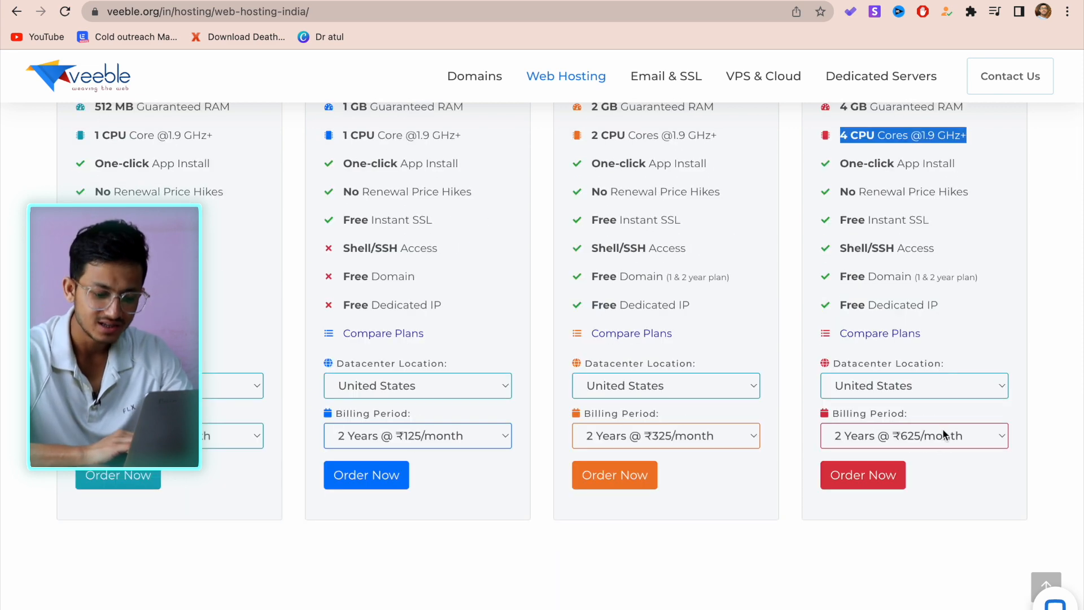
scroll(down, 3)
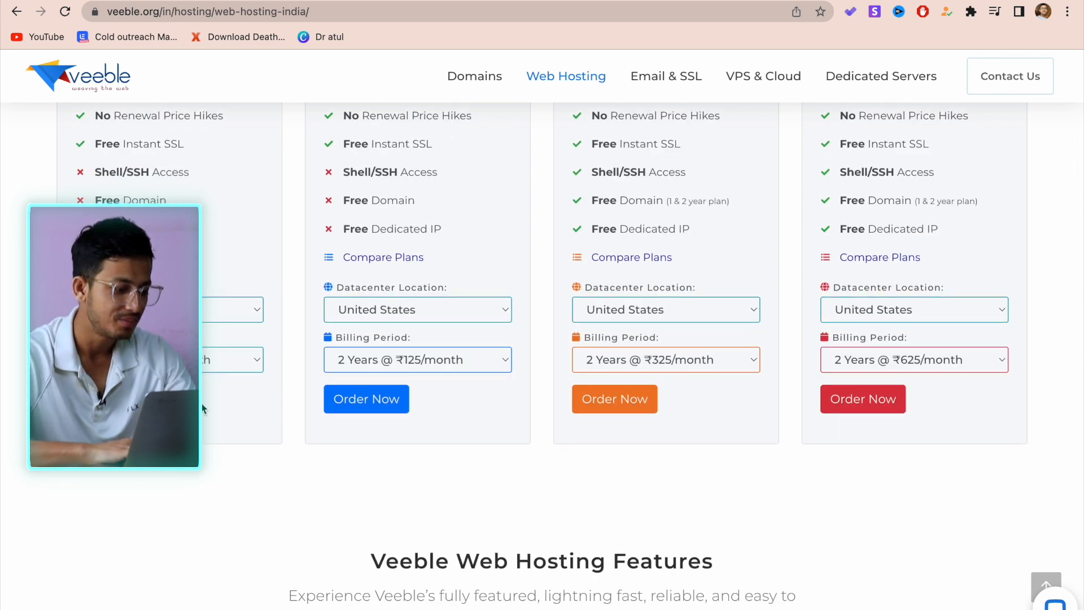
Read the cPanel, LiteSpeed and Automated Remote Backups feature blocks, highlighting the backups heading.
scroll(down, 3)
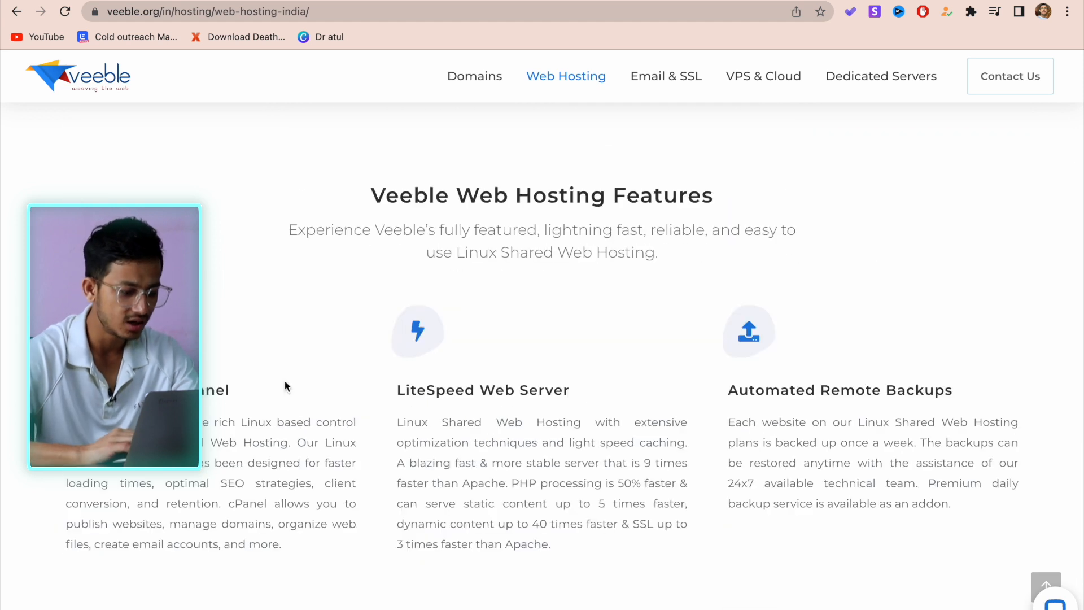
scroll(down, 3)
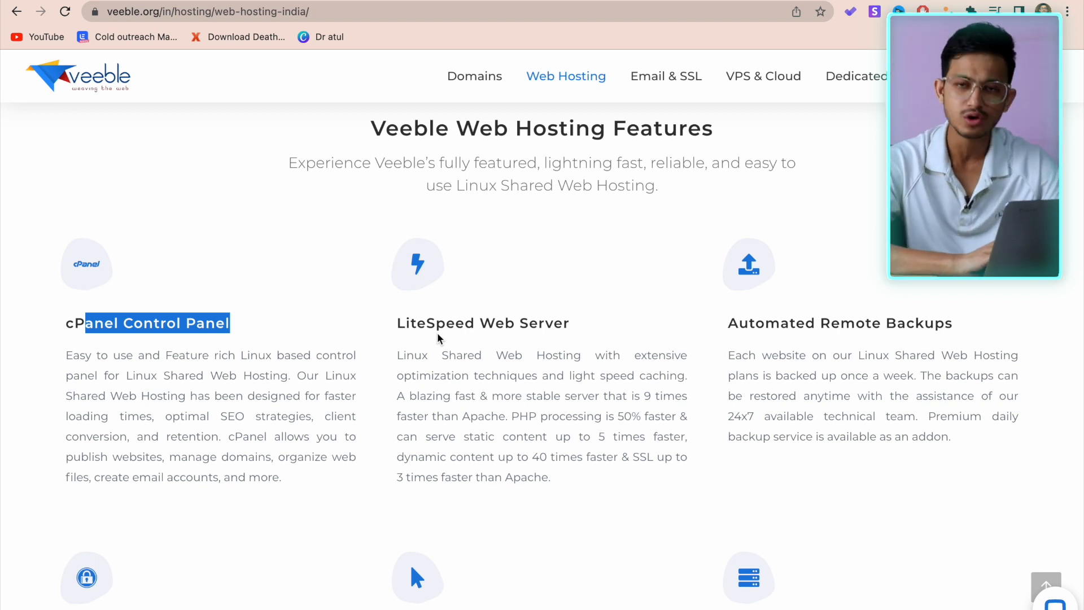
drag(436, 323, 568, 323)
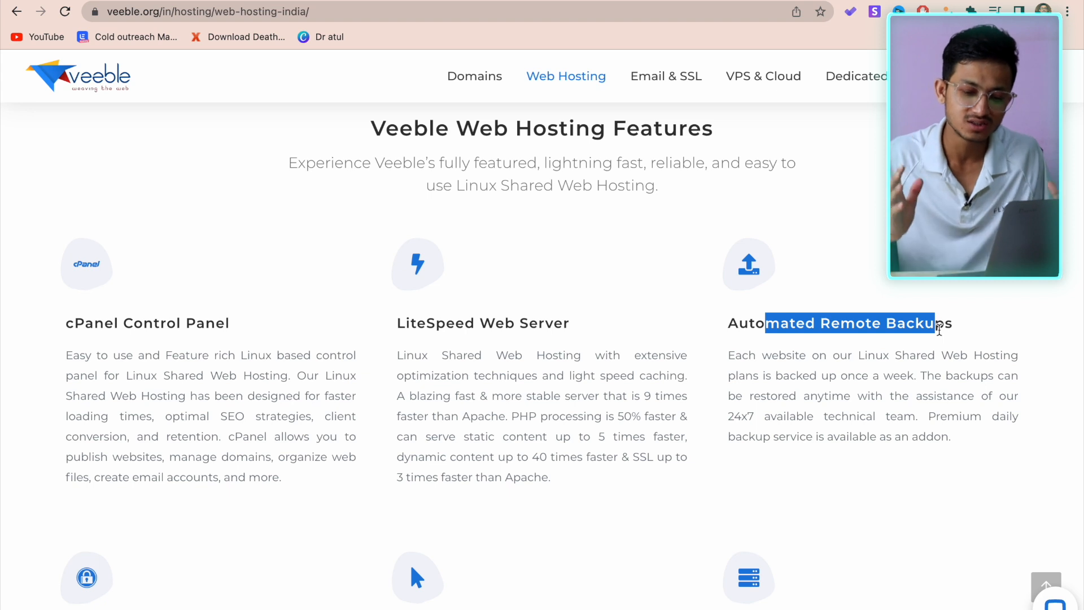
scroll(down, 3)
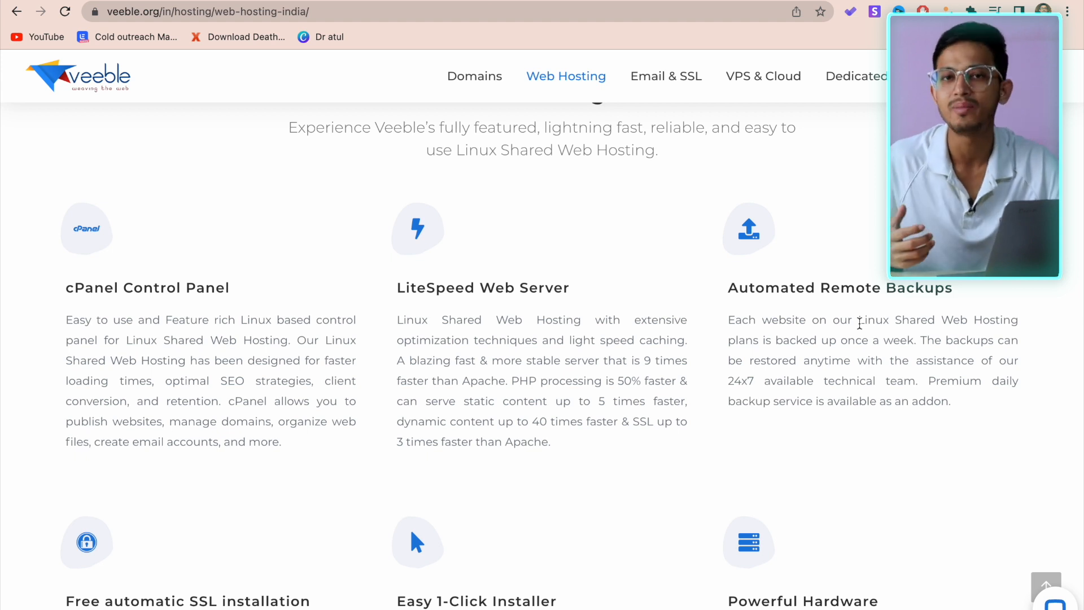
Move past the free SSL and Easy 1-Click Installer blocks to the Technical Specification list.
scroll(down, 3)
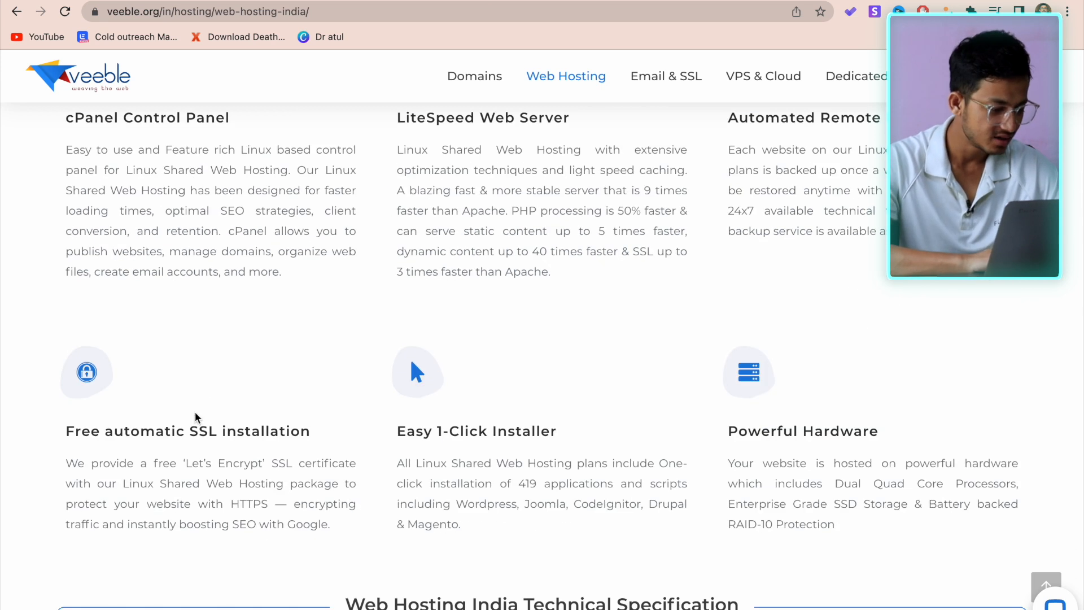
double_click(476, 430)
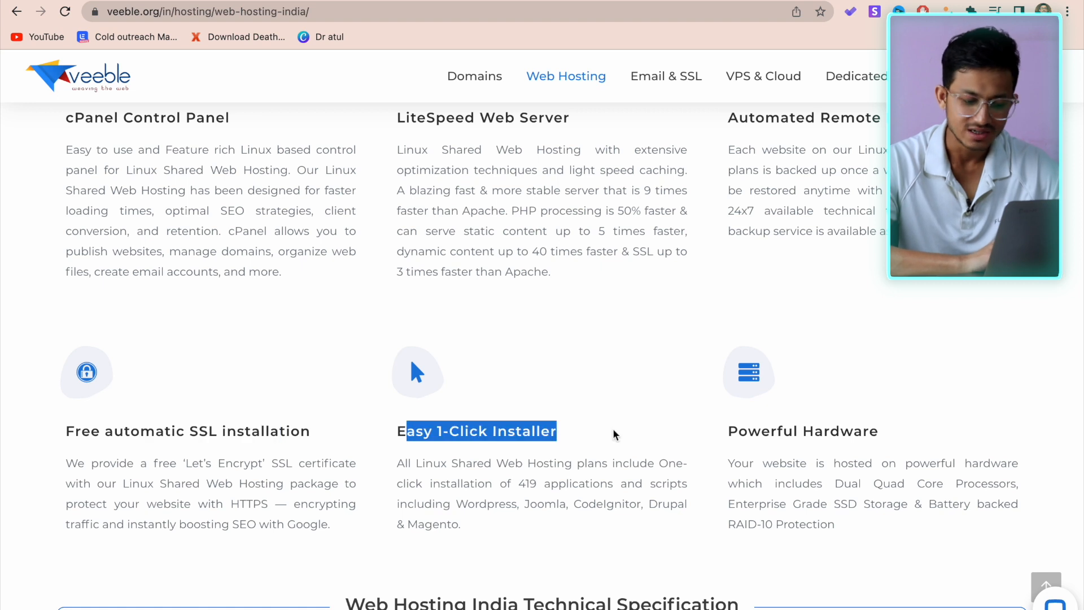
scroll(down, 3)
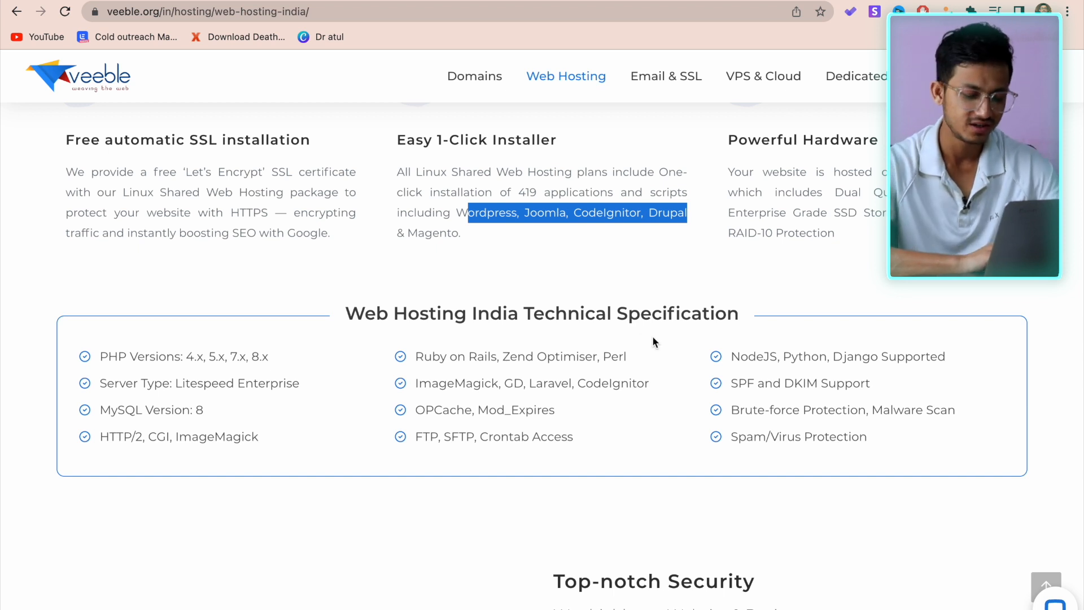
mouse_move(729, 357)
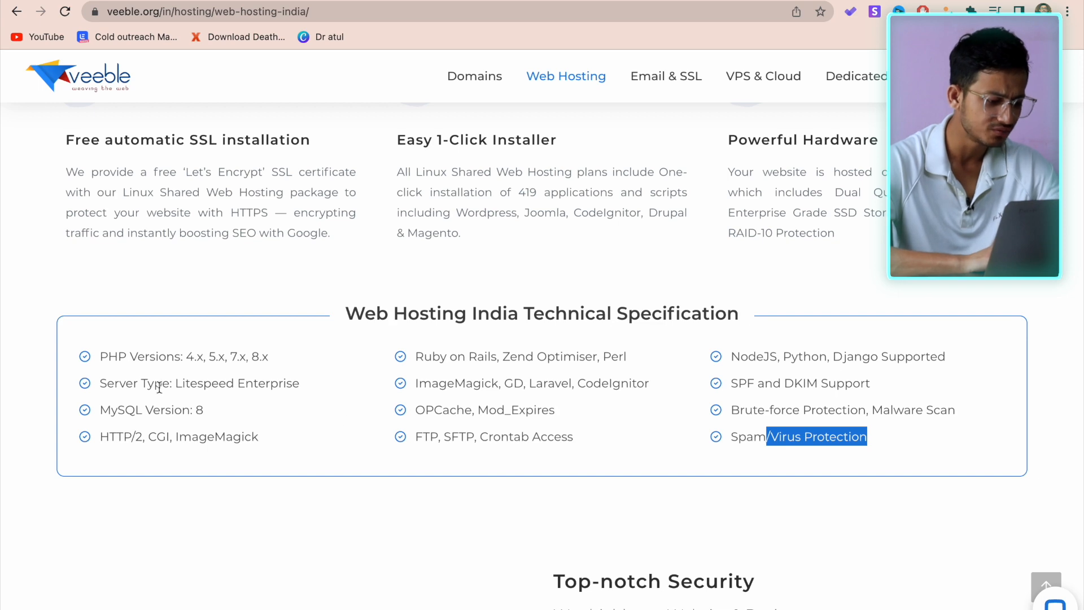
mouse_move(359, 420)
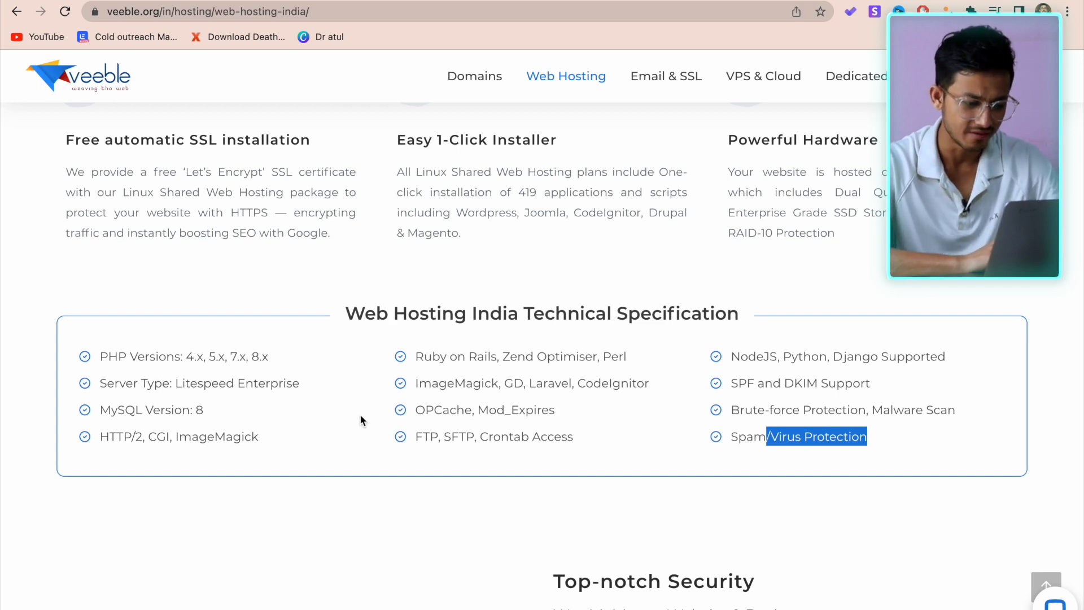
Highlight the Compare Web Hosting Plans title and continue to the Google 4.9 and Trustpilot 4.7 ratings.
scroll(down, 3)
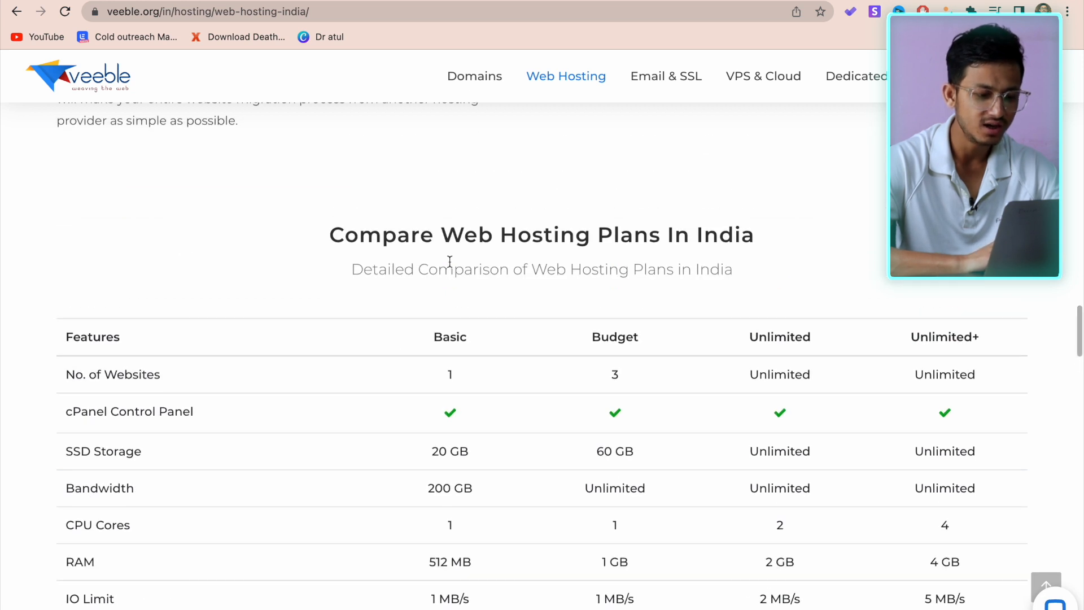
drag(442, 235, 740, 235)
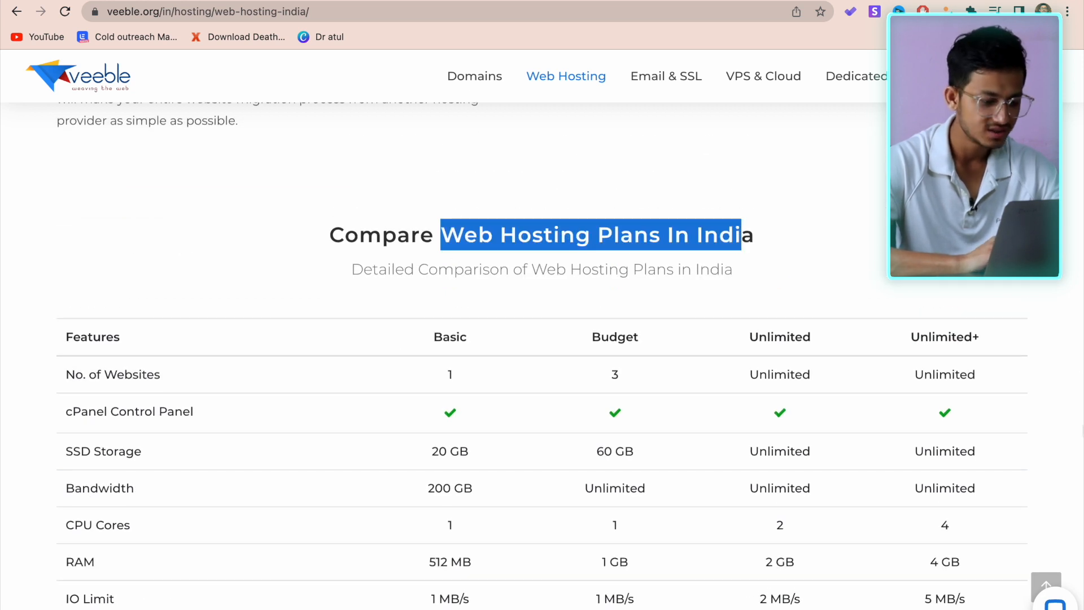
scroll(down, 3)
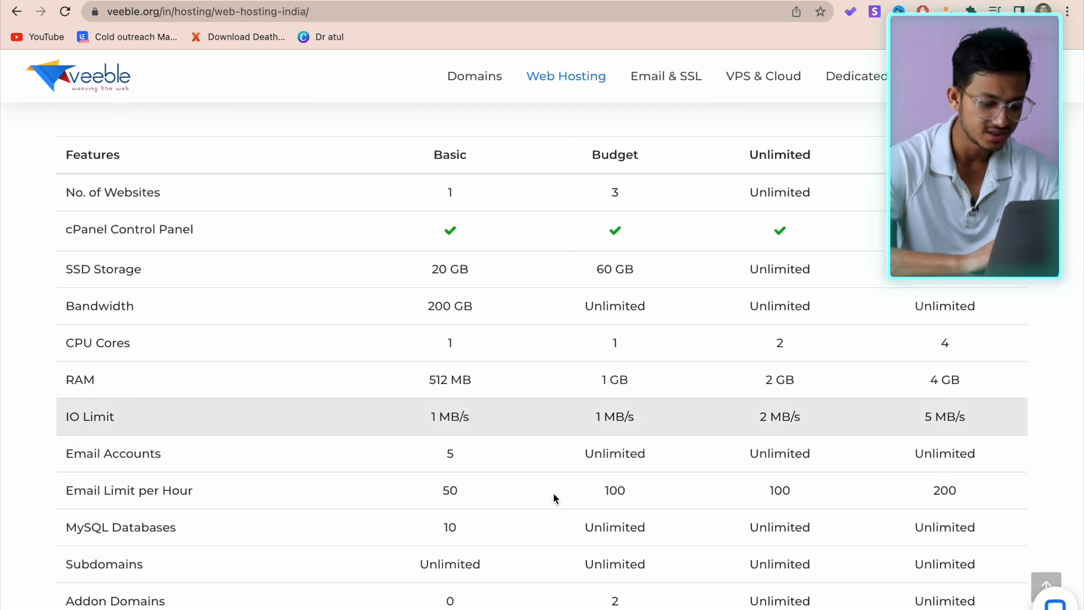
scroll(down, 3)
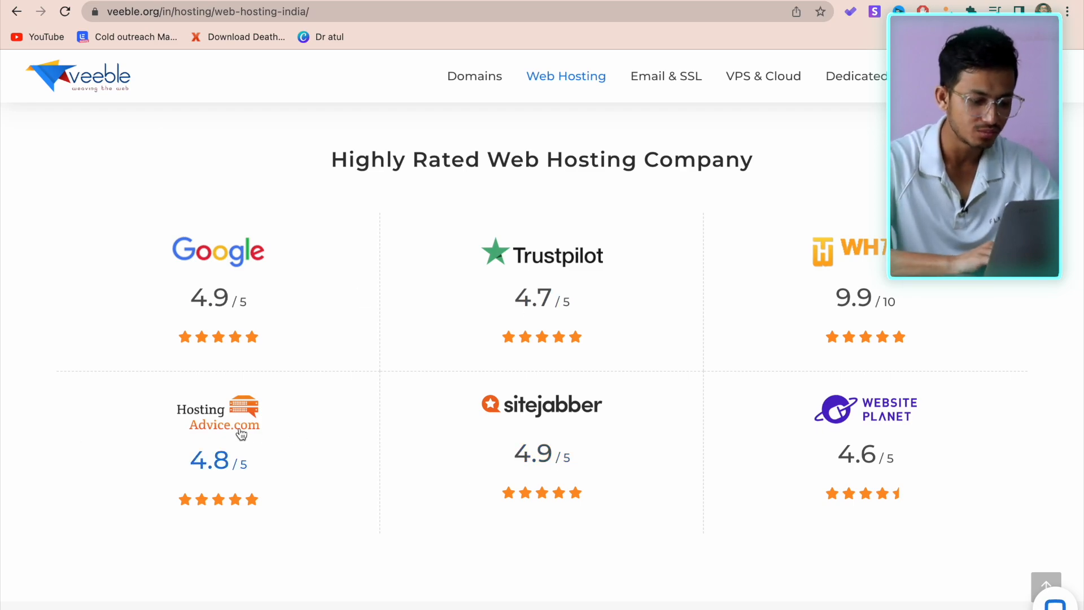
Return to the plan cards and clear the highlight on Basic CP 1's ₹75/month price.
scroll(down, 3)
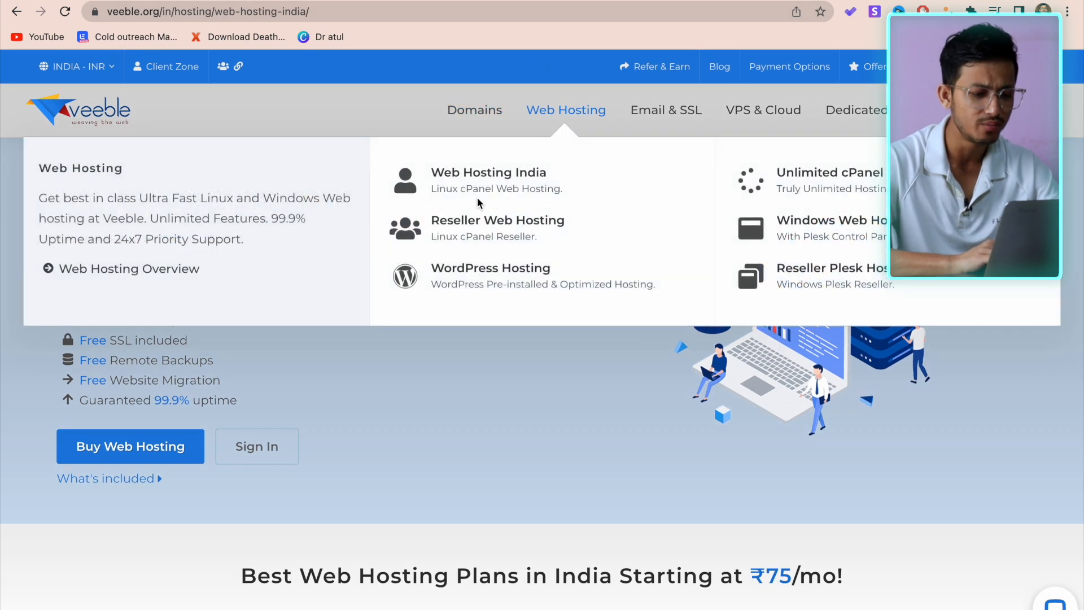
mouse_move(418, 127)
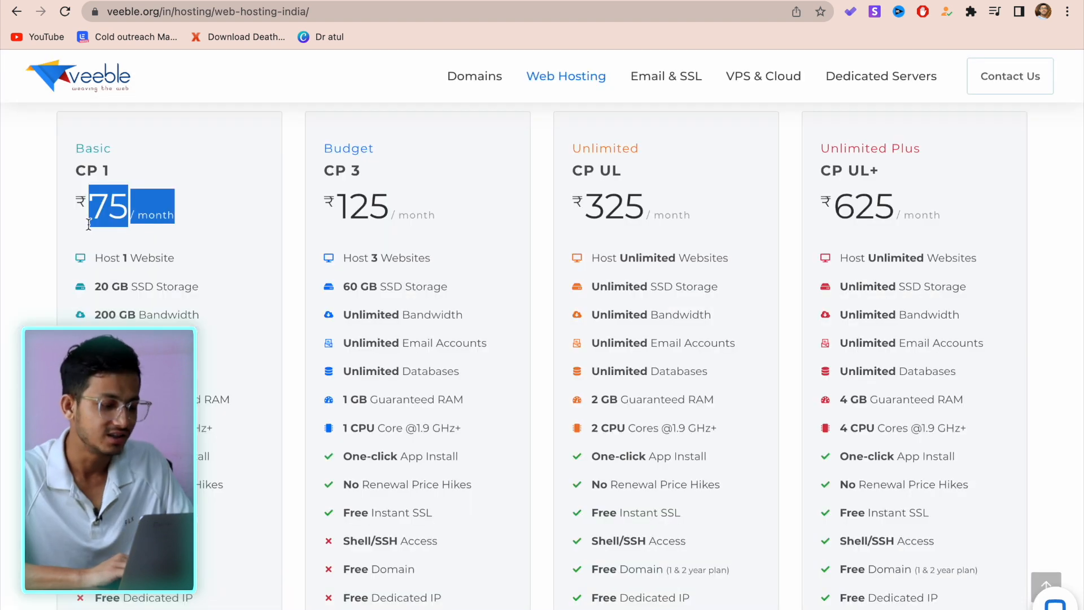
click(90, 221)
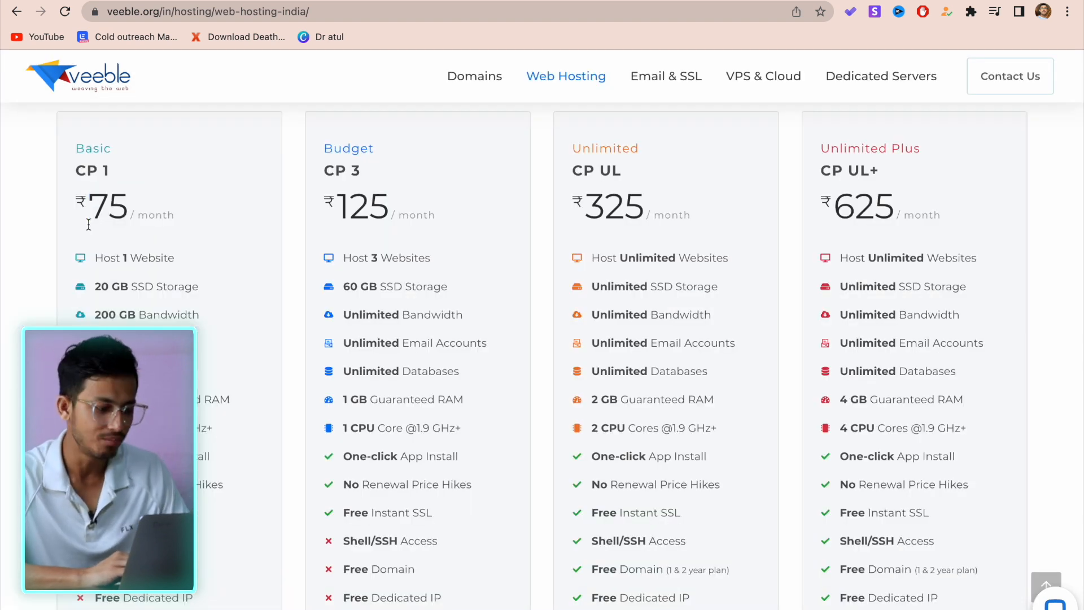